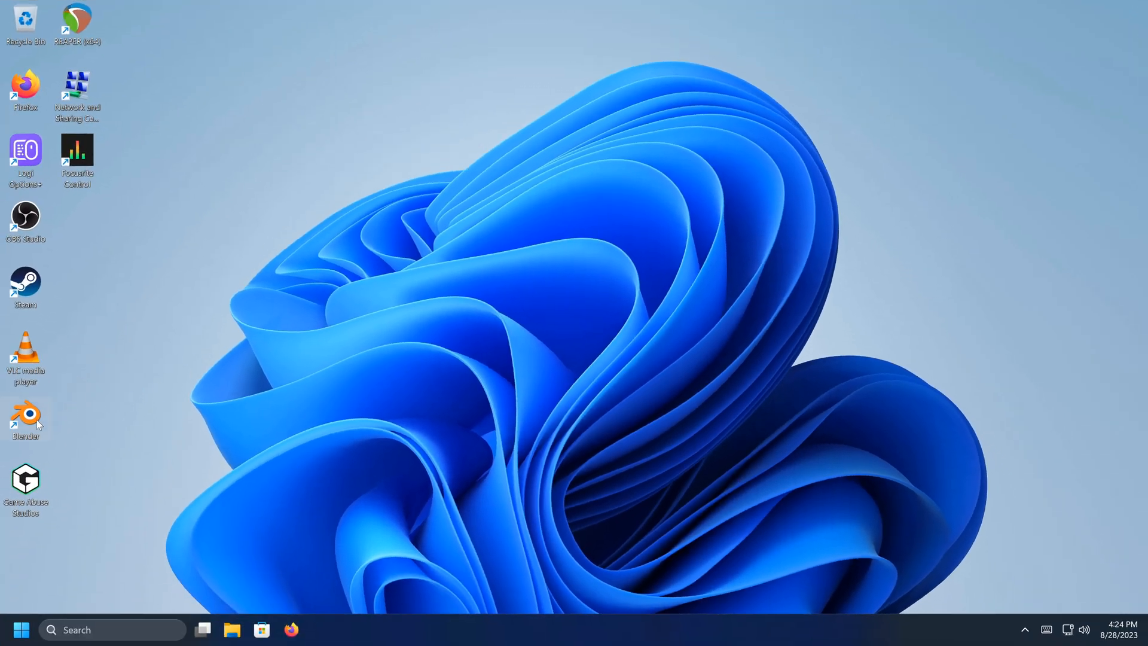
- Launch Blender and start a new Video Editing project from the splash screen
double_click(25, 417)
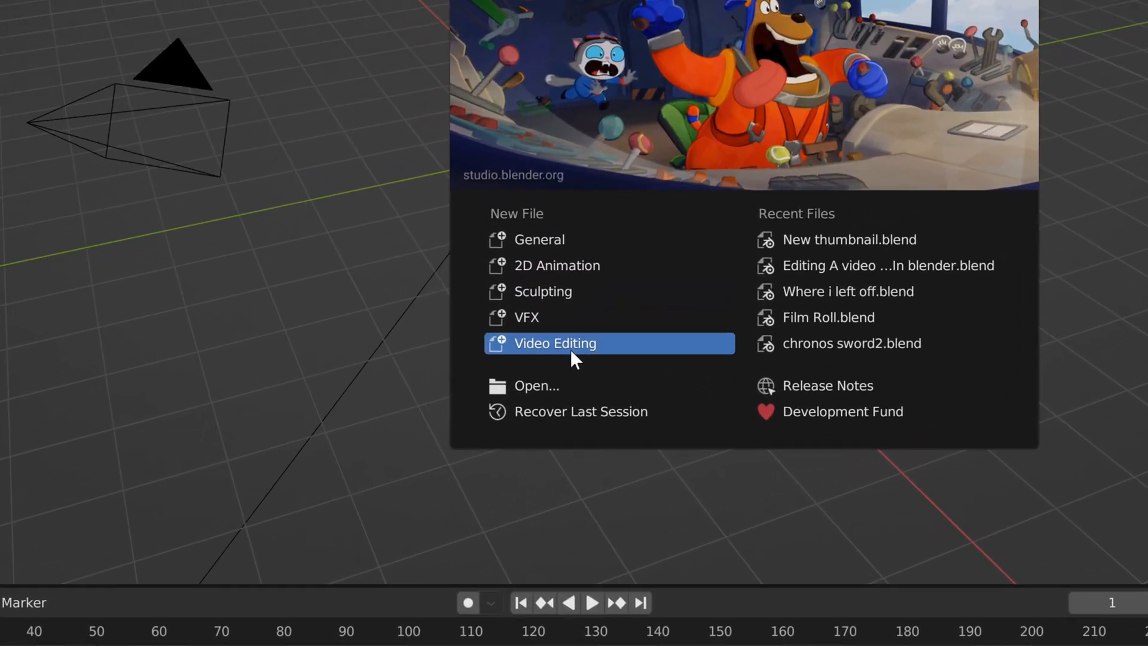
left_click(555, 344)
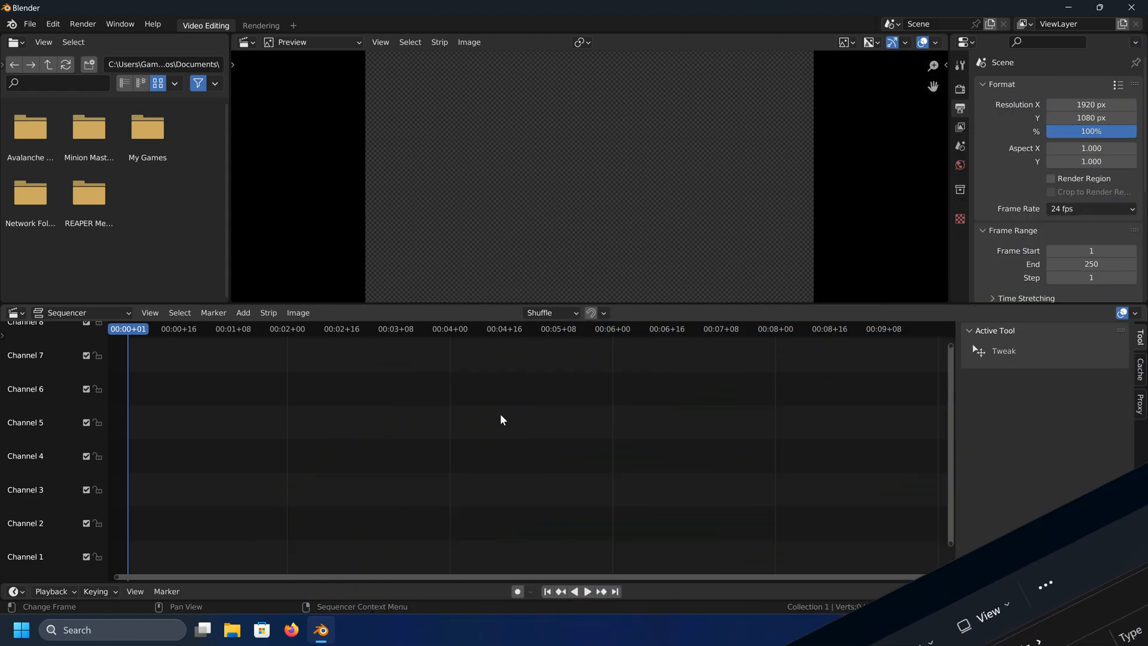
- Save the current Video Editing layout as the startup file and confirm the OK prompt
left_click(30, 24)
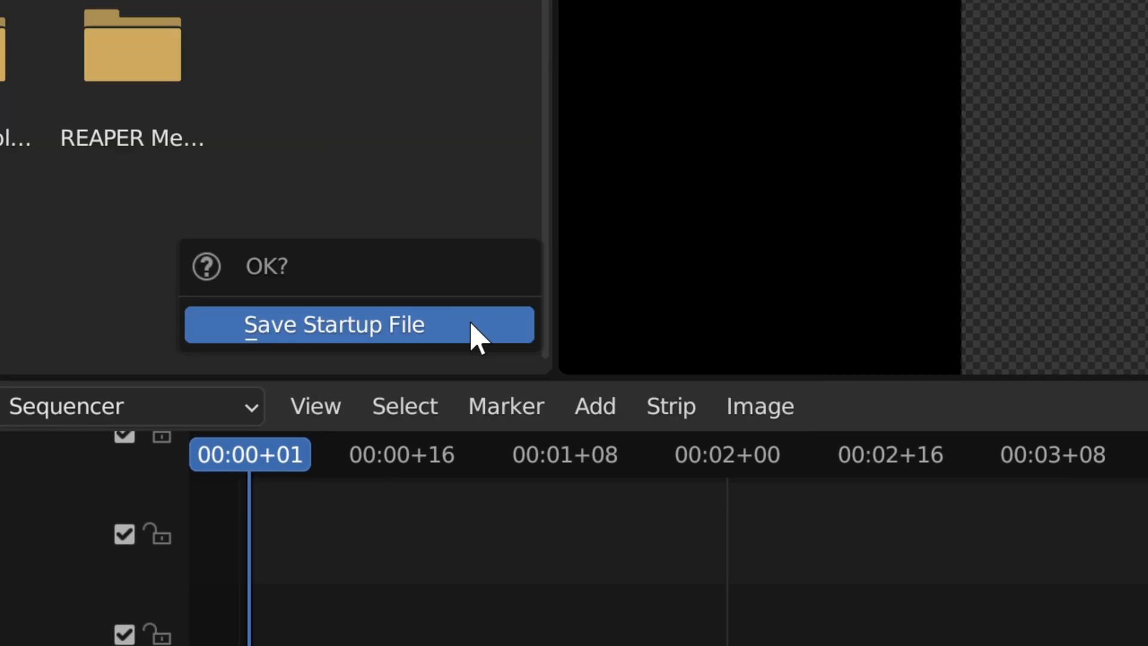
left_click(333, 324)
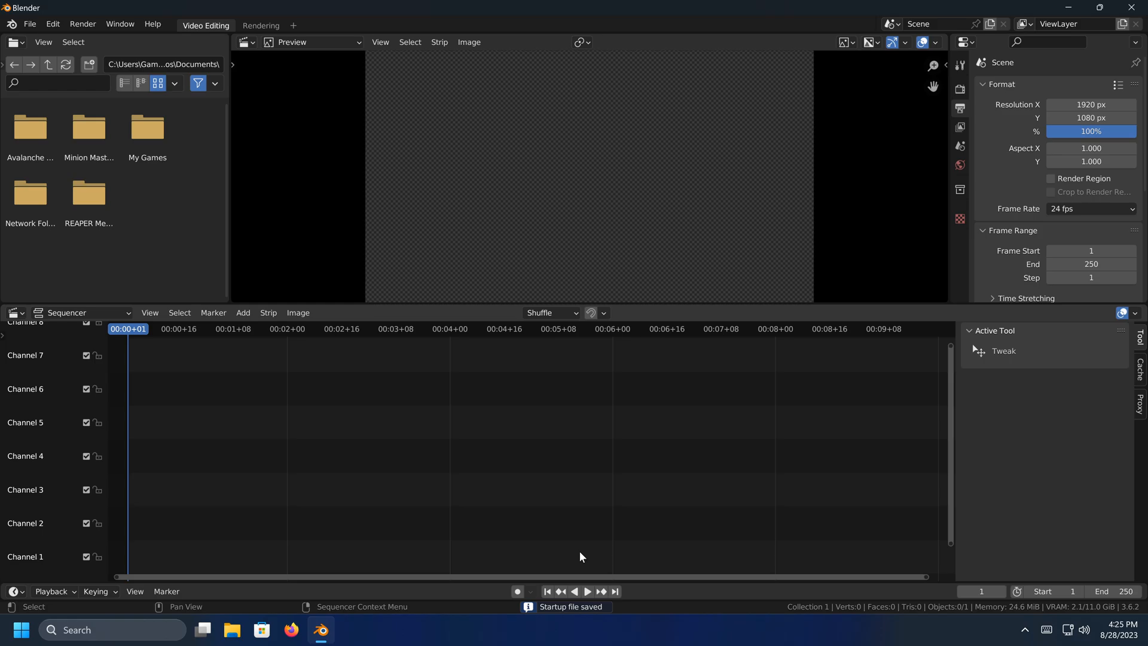
mouse_move(589, 459)
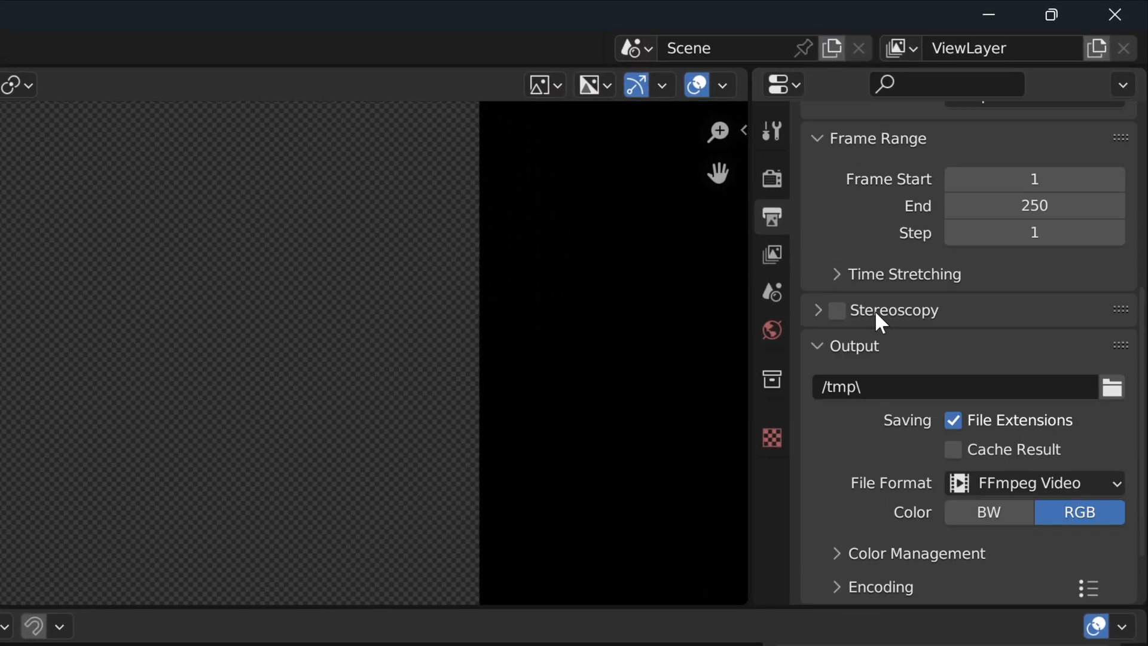
left_click(124, 28)
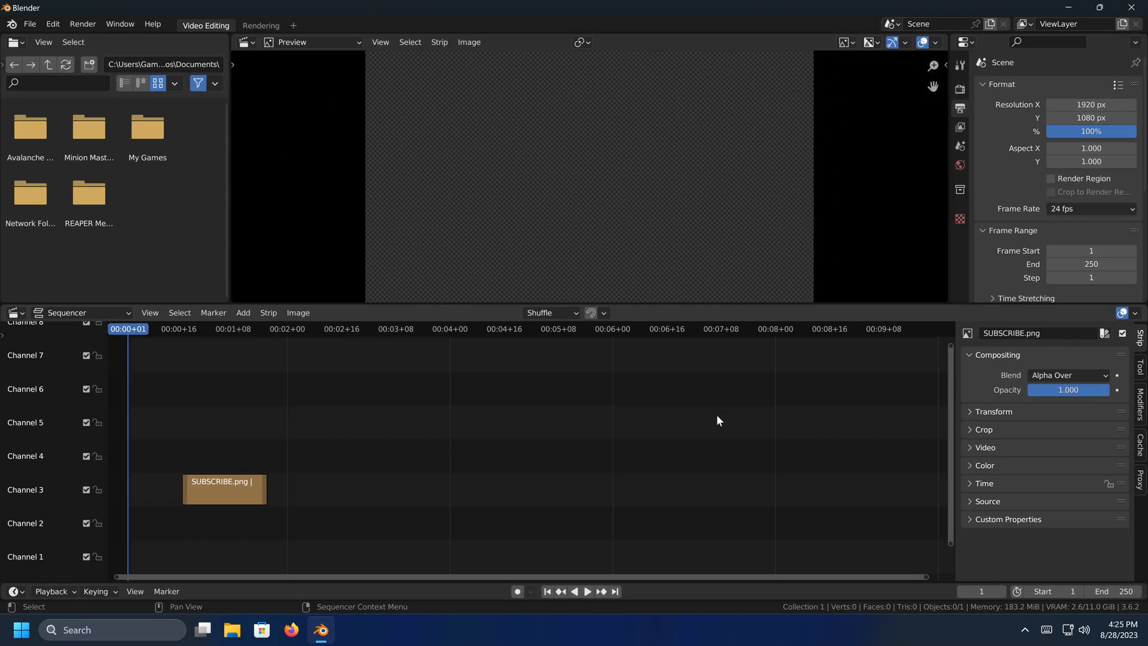
mouse_move(288, 351)
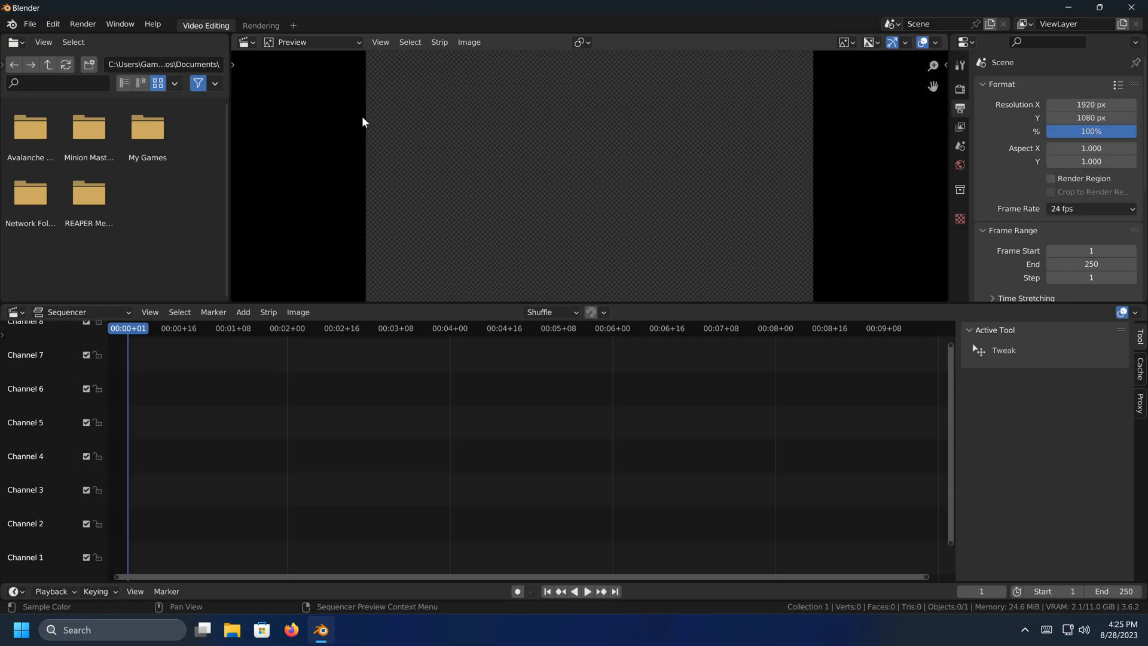
left_click(120, 24)
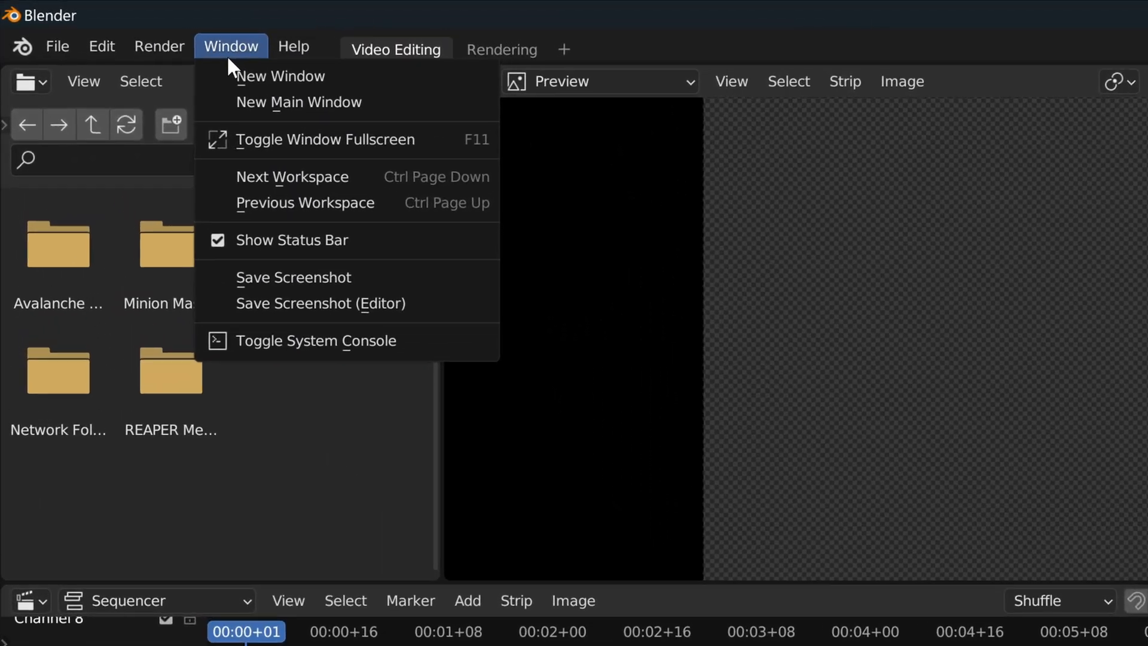
mouse_move(313, 135)
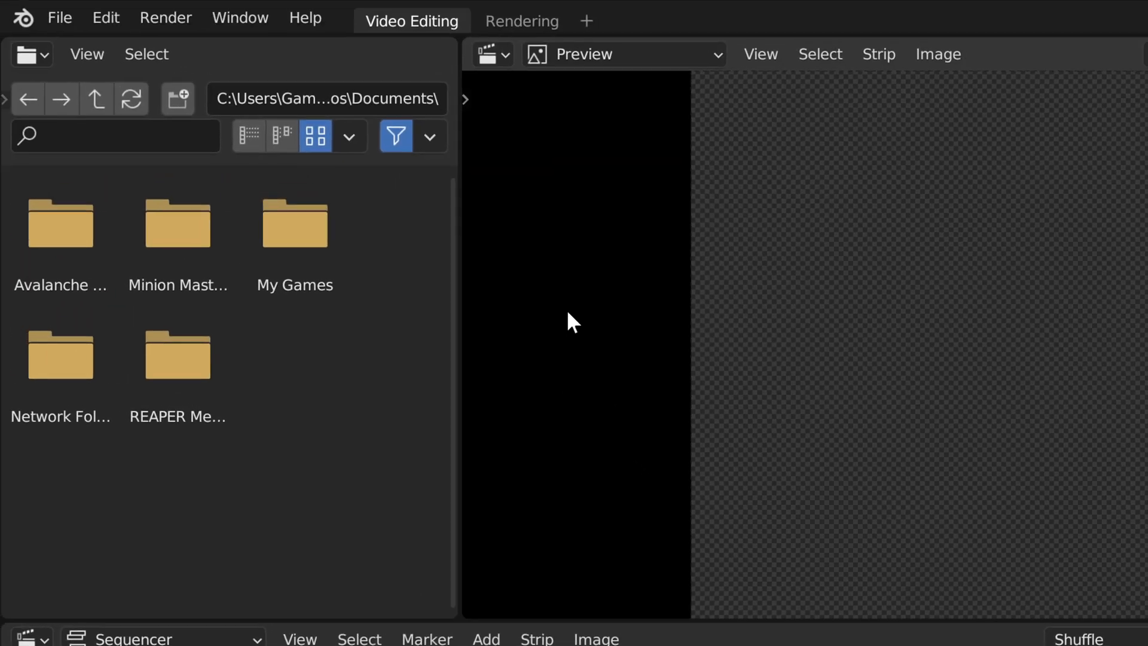
mouse_move(583, 432)
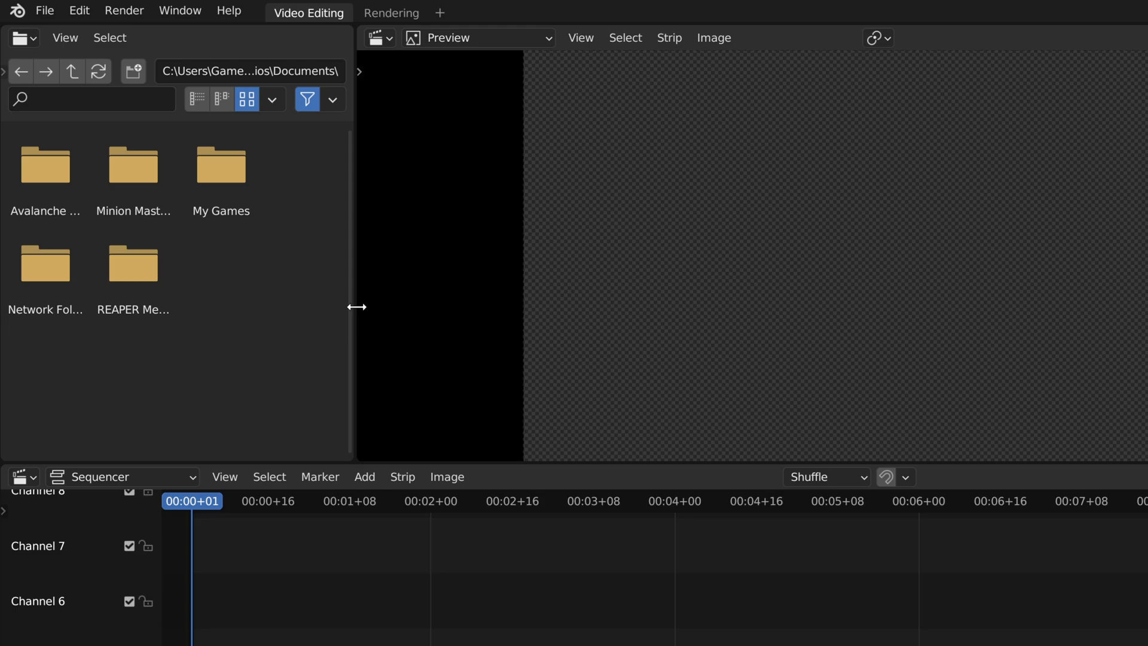
- Widen the file browser area so drives, system folders and timeline frame numbers show
left_click_drag(354, 307, 686, 296)
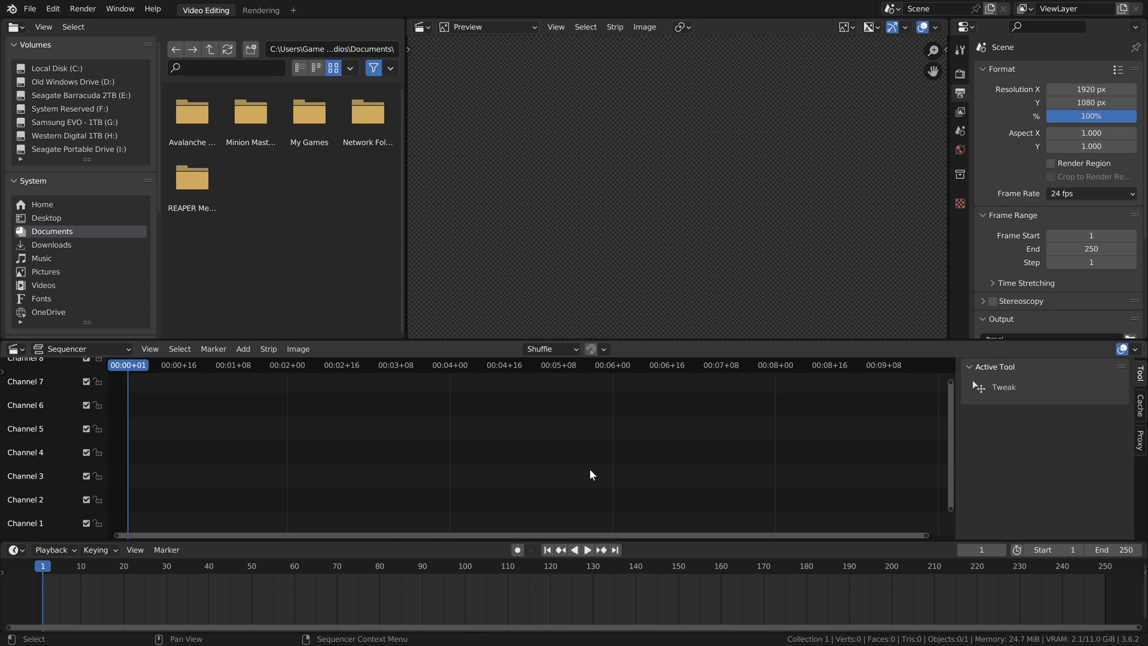
- Review the Sequencer Overlays popover, then show the Playback popover with Sync to Audio and Scrubbing
left_click(911, 28)
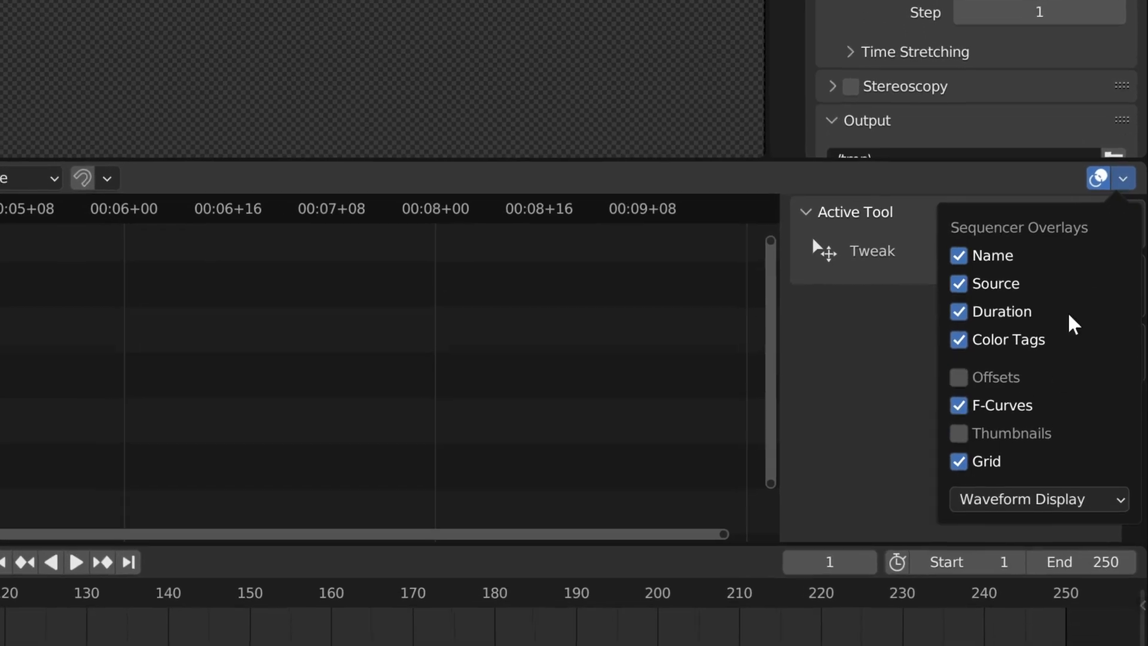
left_click(1034, 498)
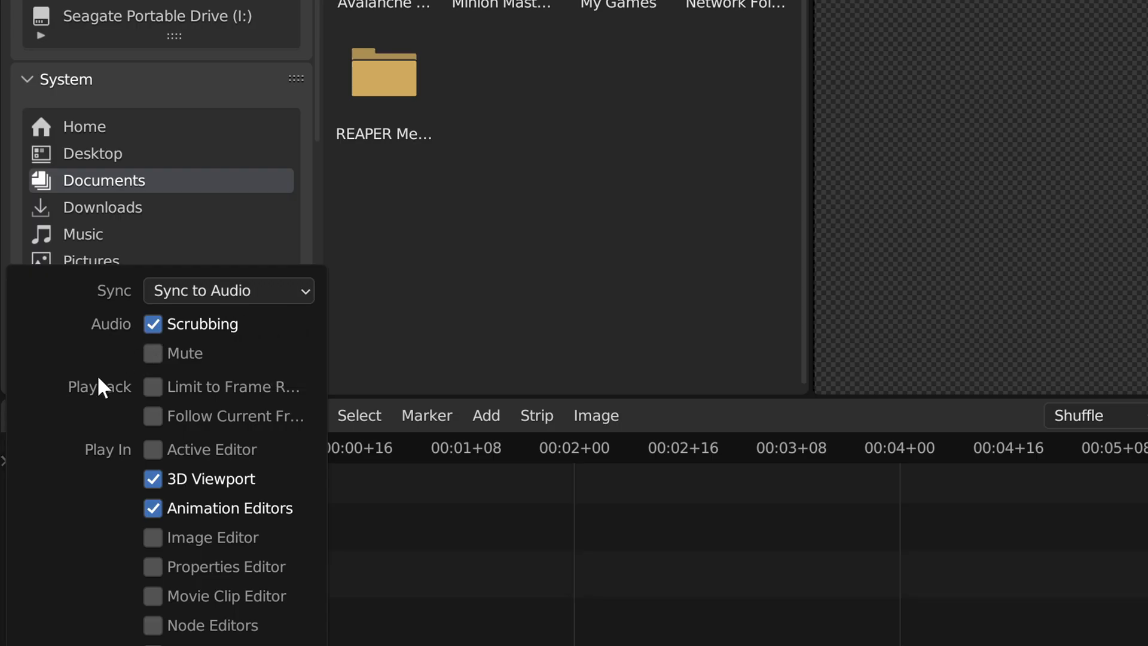
mouse_move(154, 423)
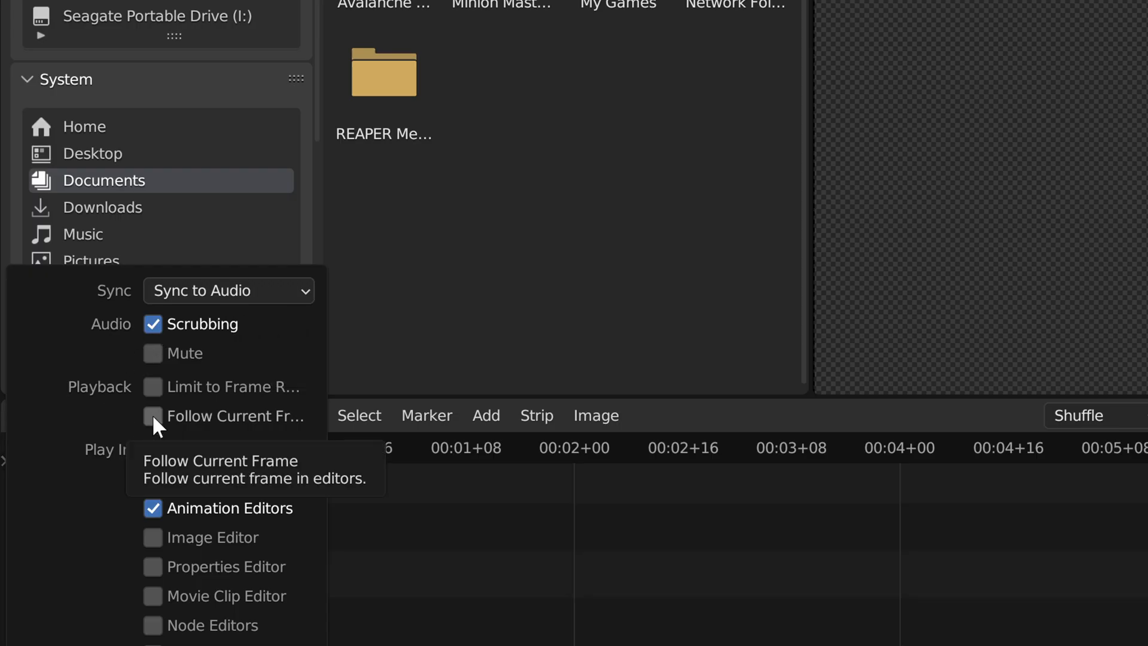
- Set the render Resolution X to 3840 px in Output Properties
left_click(151, 416)
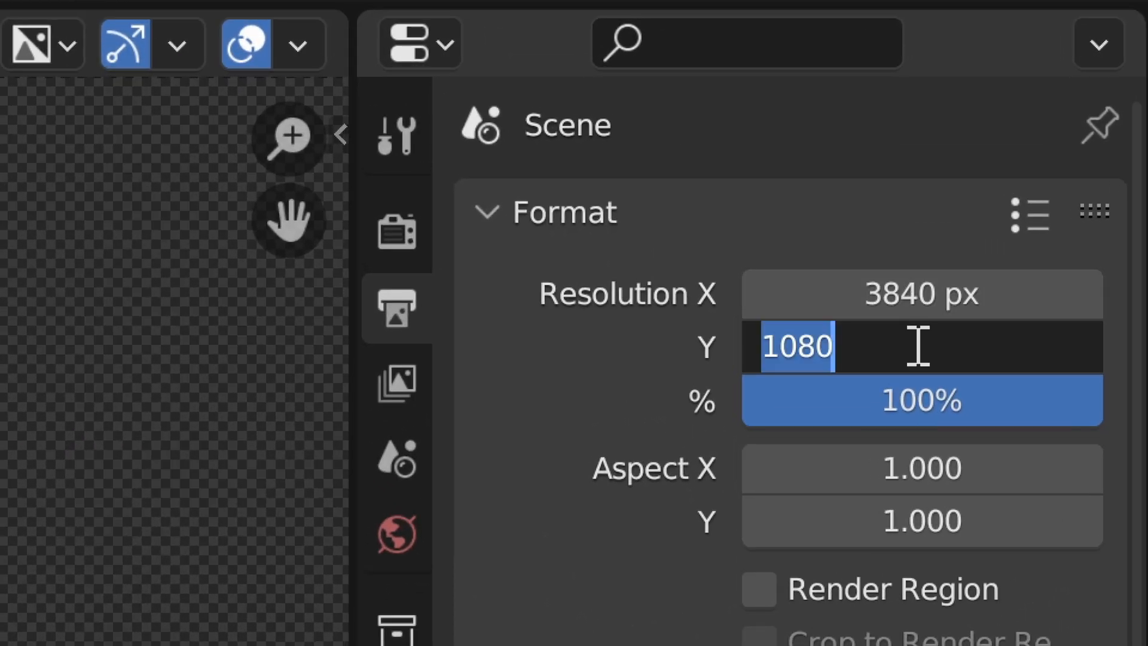
- Set the render Resolution Y to 2160 px for a 3840 × 2160 frame
type("2160 px")
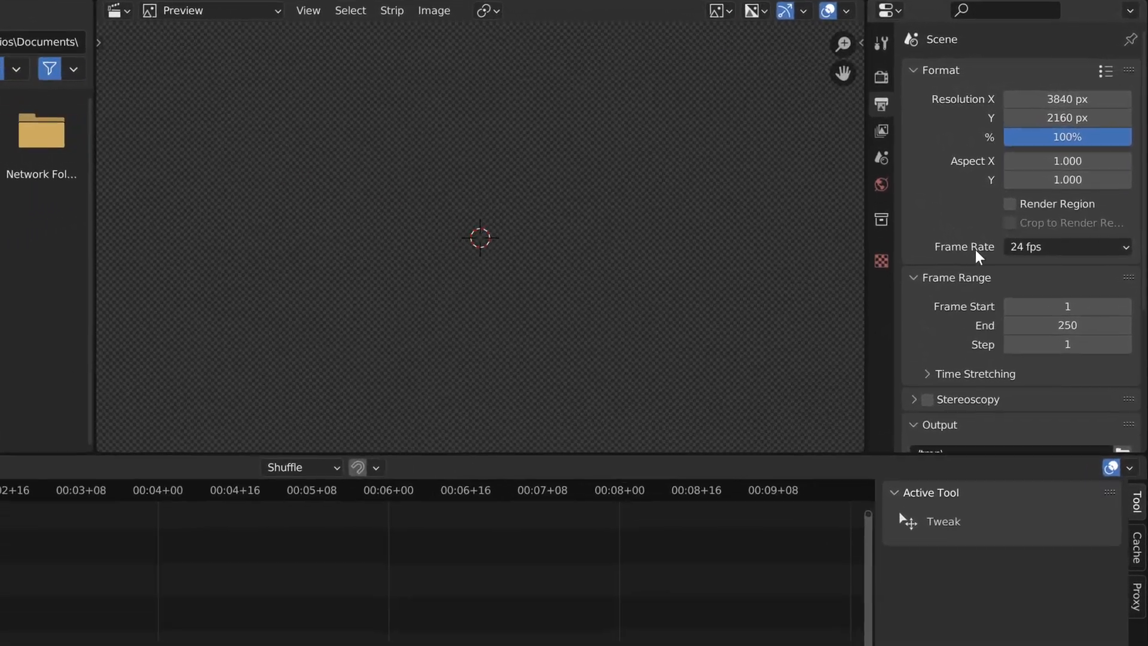
- Set the scene frame rate to 60 fps and confirm it stays at 60
left_click(1066, 247)
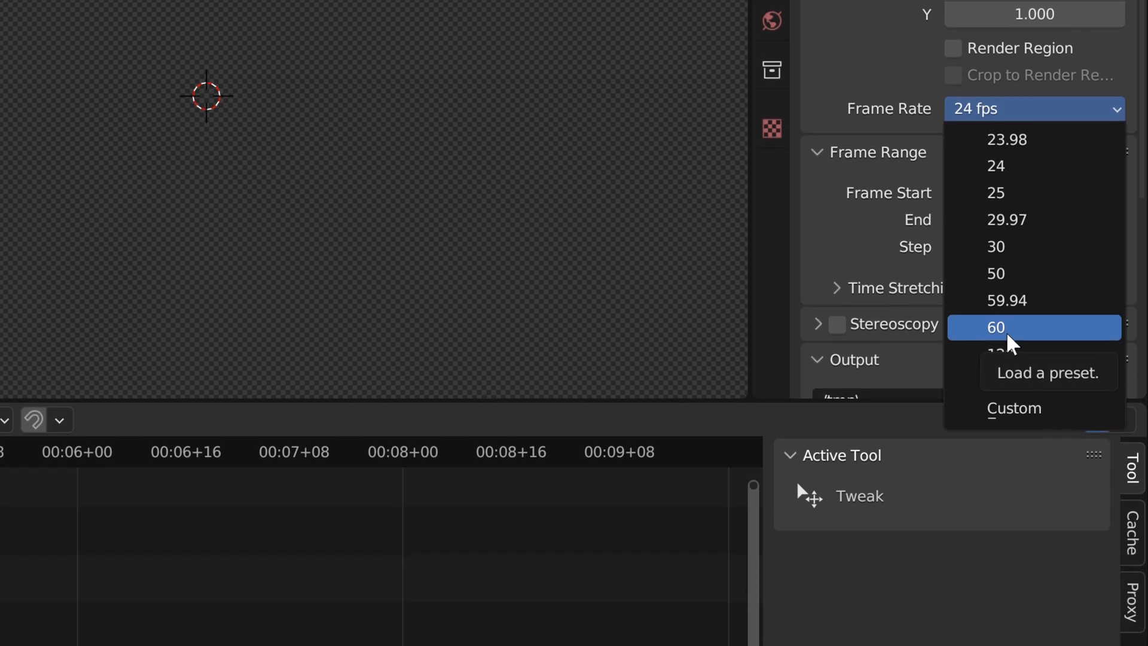
left_click(996, 328)
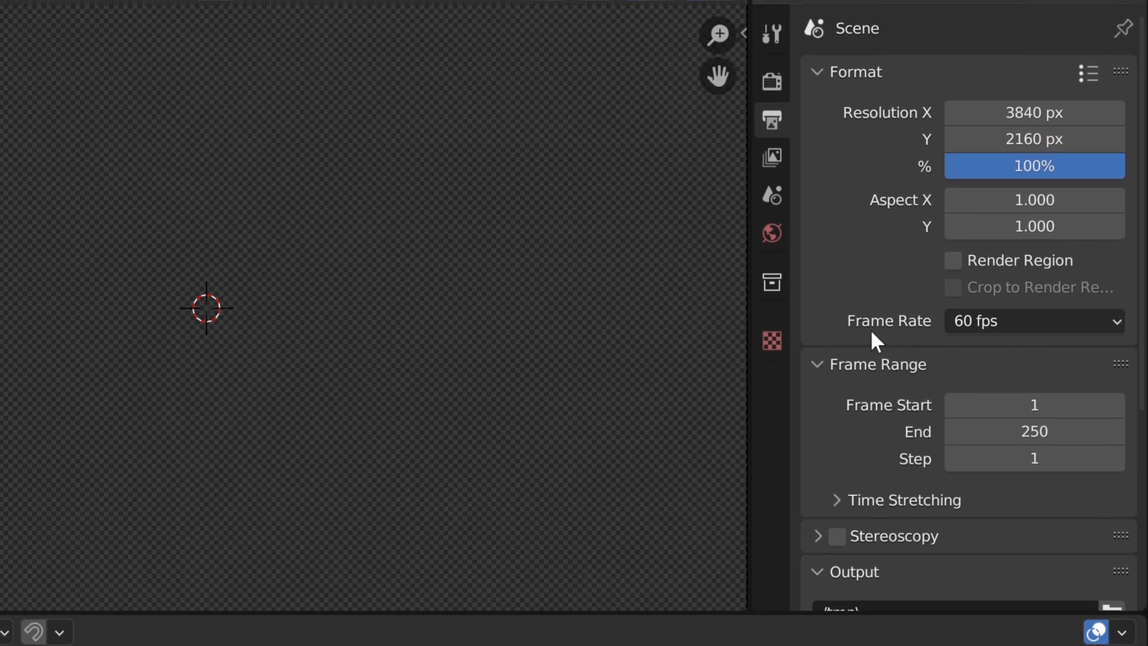
left_click(1032, 321)
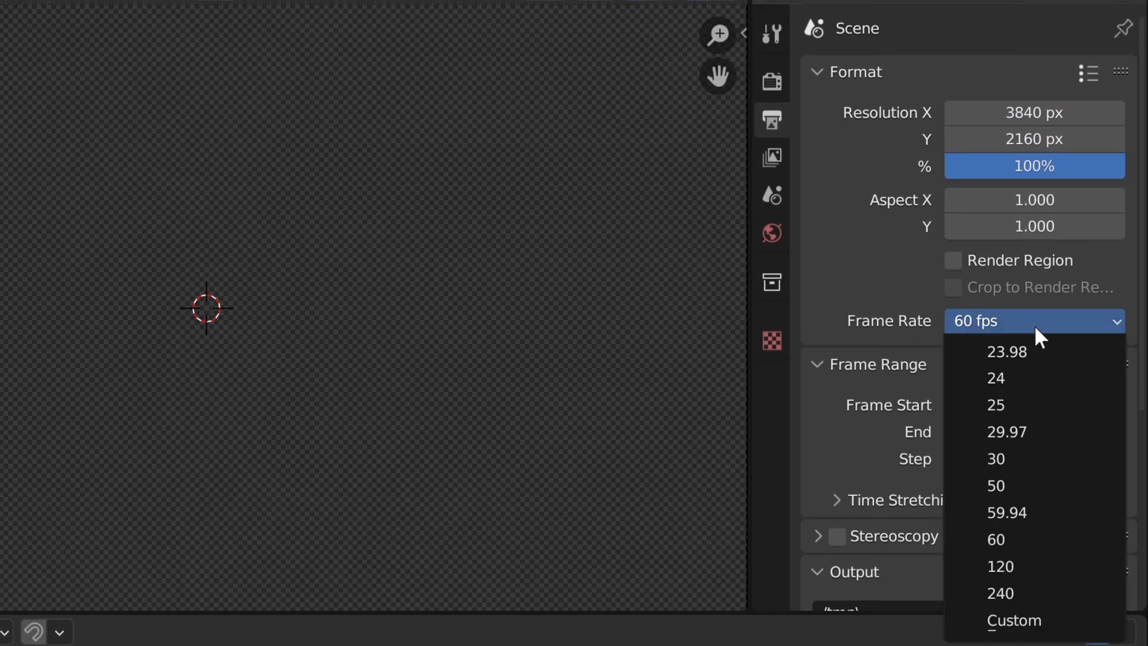
left_click(995, 538)
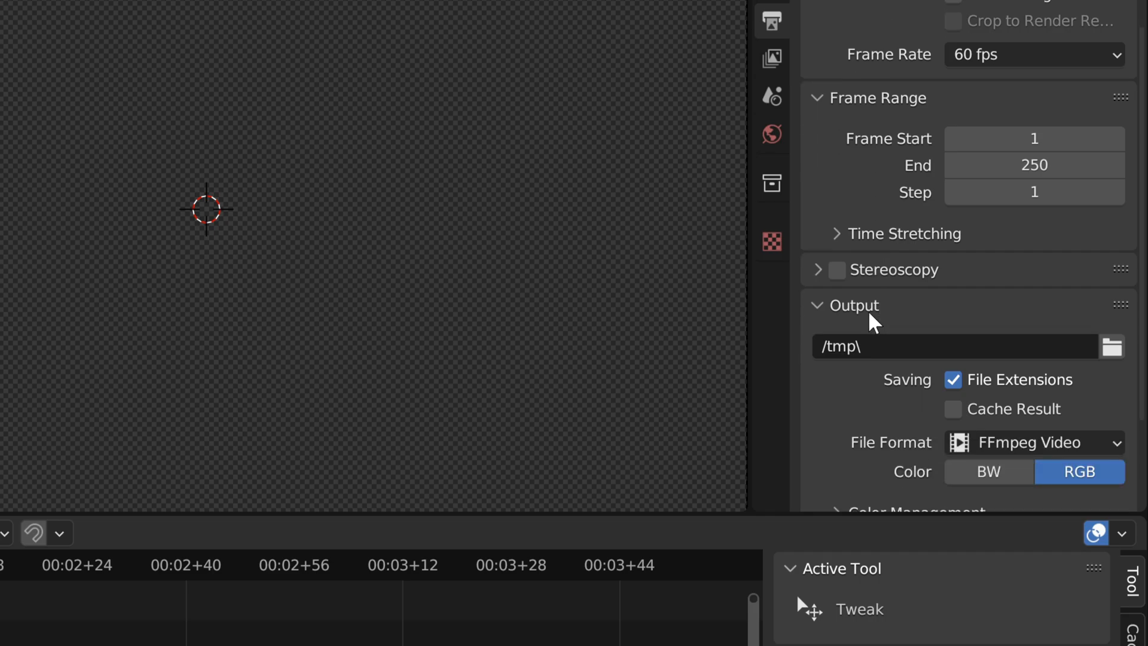
mouse_move(845, 347)
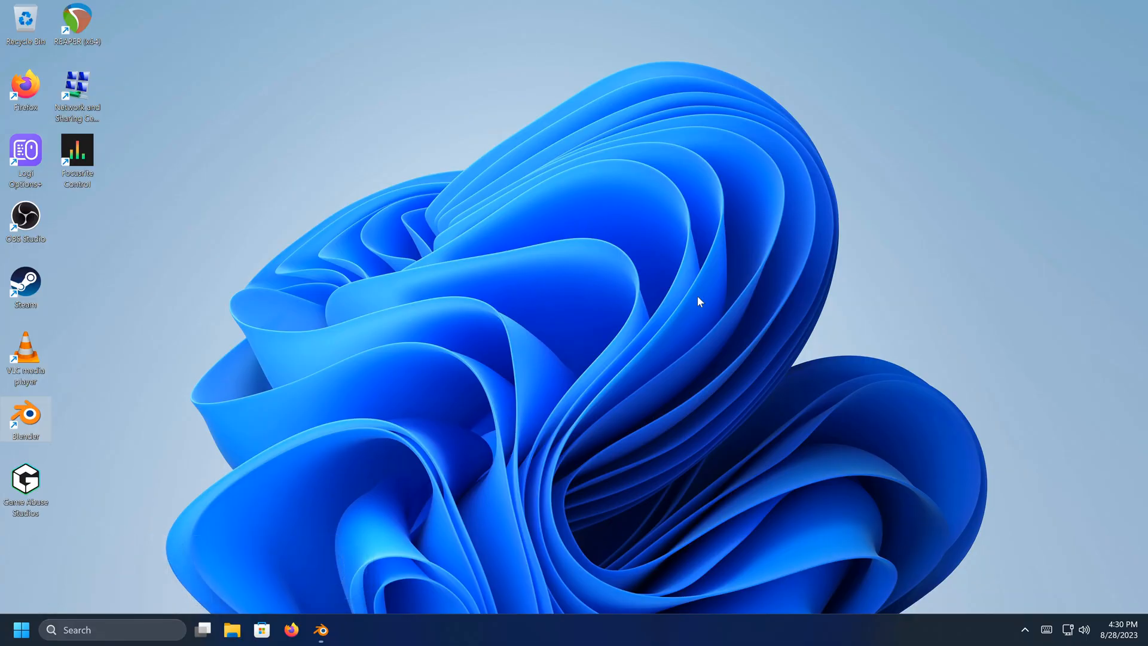
mouse_move(514, 344)
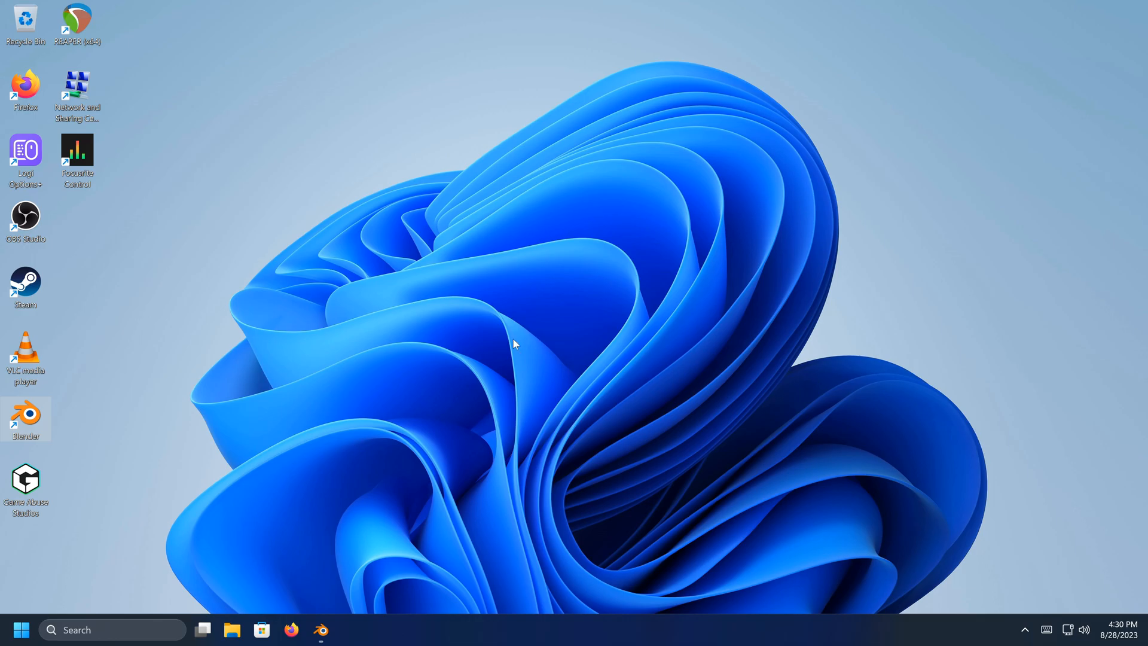
mouse_move(606, 348)
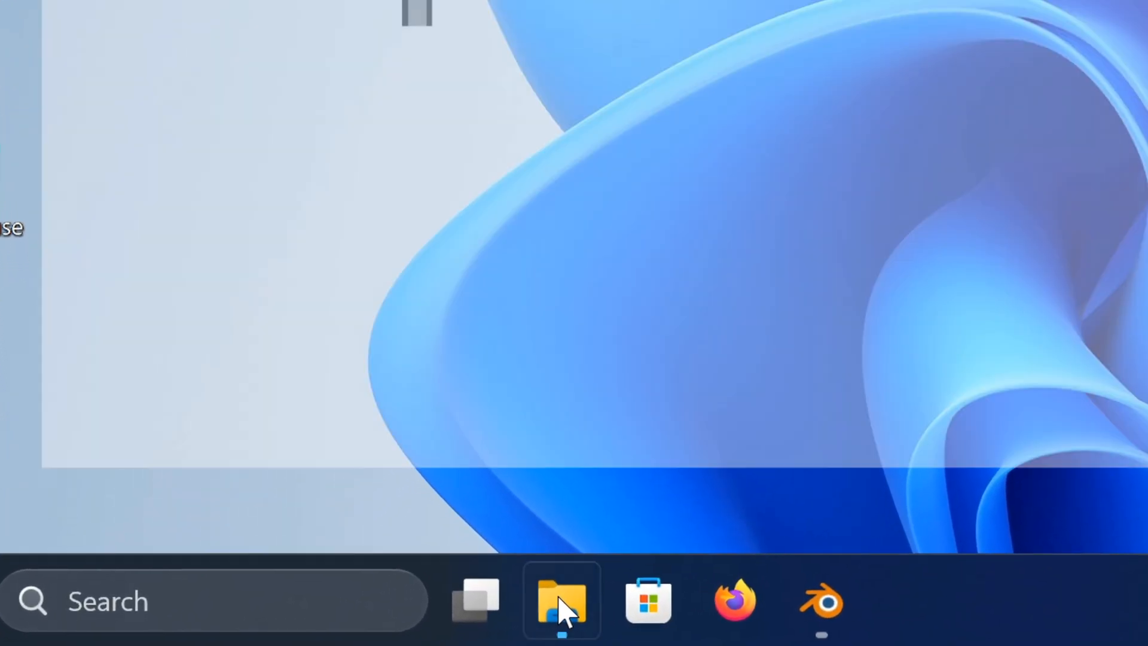
- Open File Explorer and browse into the empty Samsung EVO - 1TB (G:) drive
left_click(561, 600)
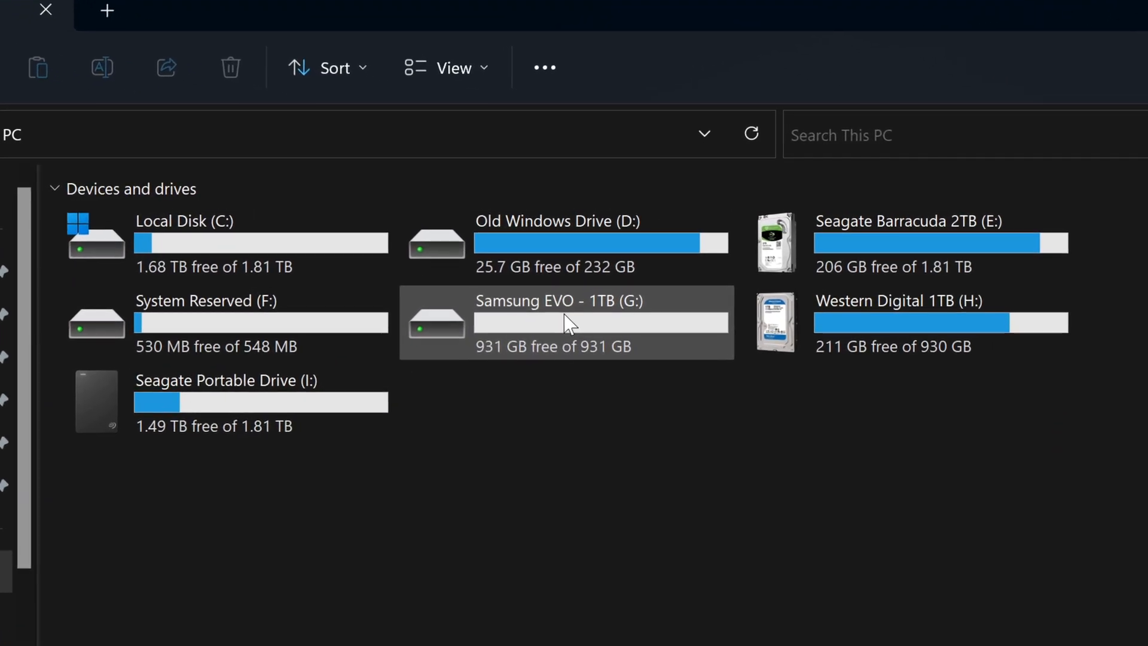
double_click(556, 321)
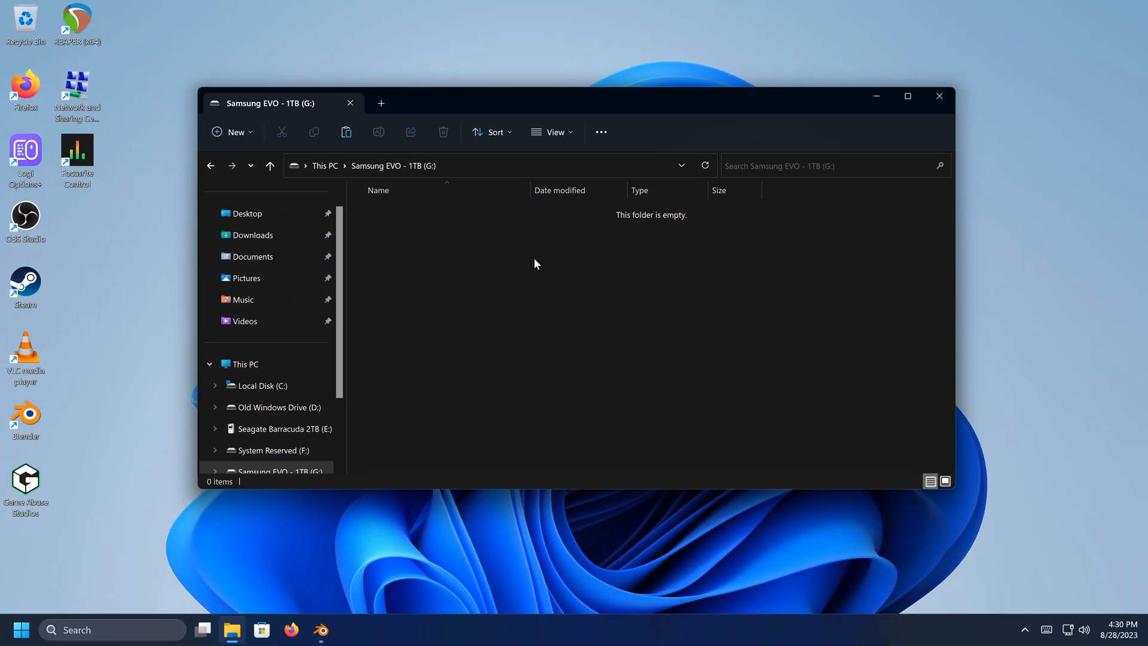
- Create a folder named YouTube on the G: drive and go into it
right_click(534, 263)
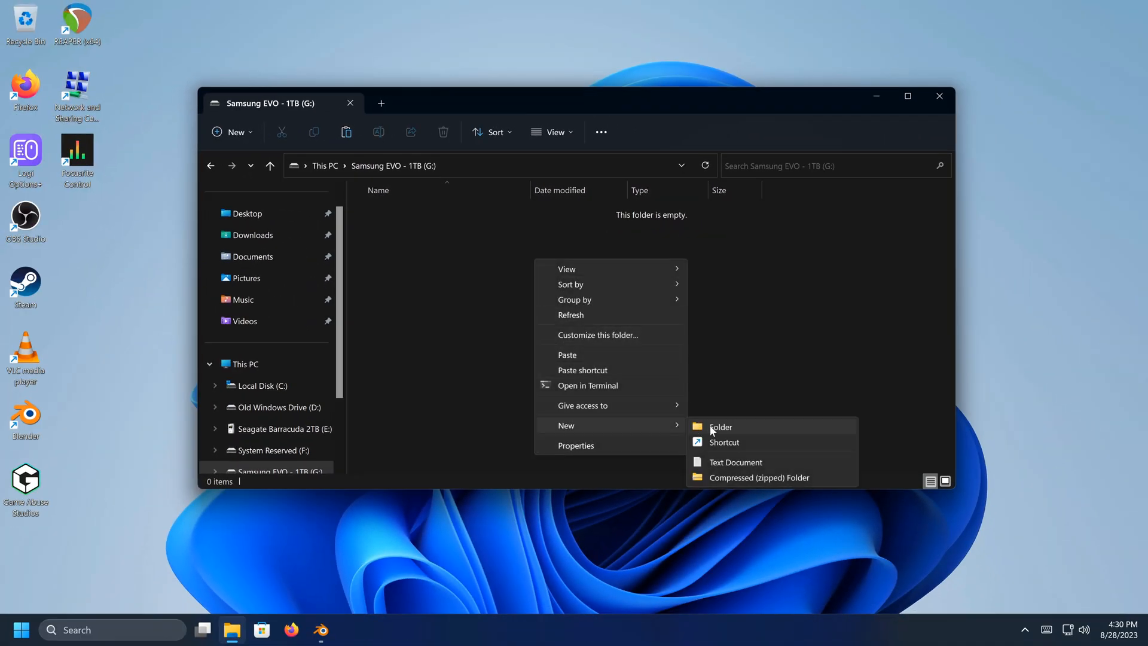
left_click(719, 426)
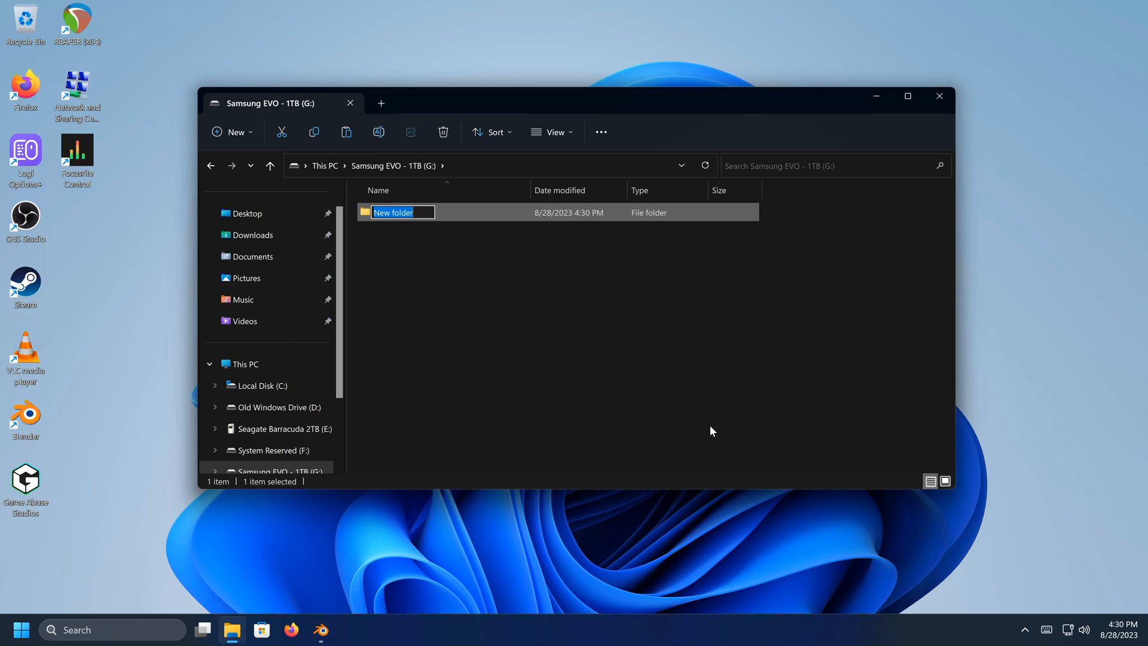
type("YouTube")
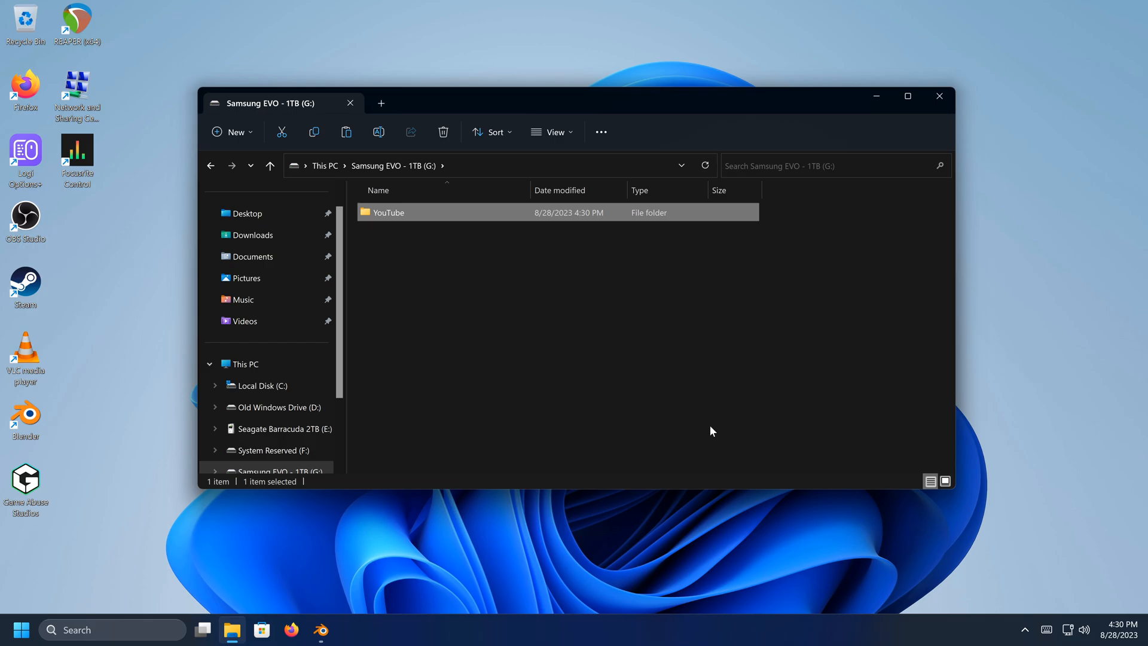
double_click(387, 213)
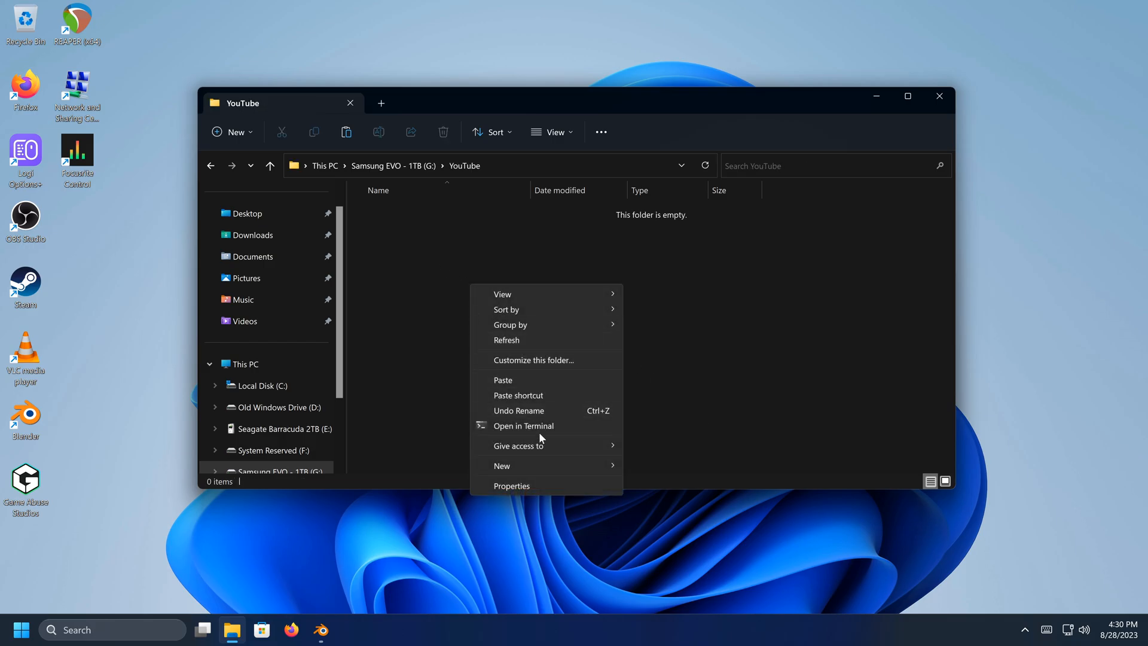
- Create a subfolder inside YouTube named 'A - Project files'
left_click(501, 465)
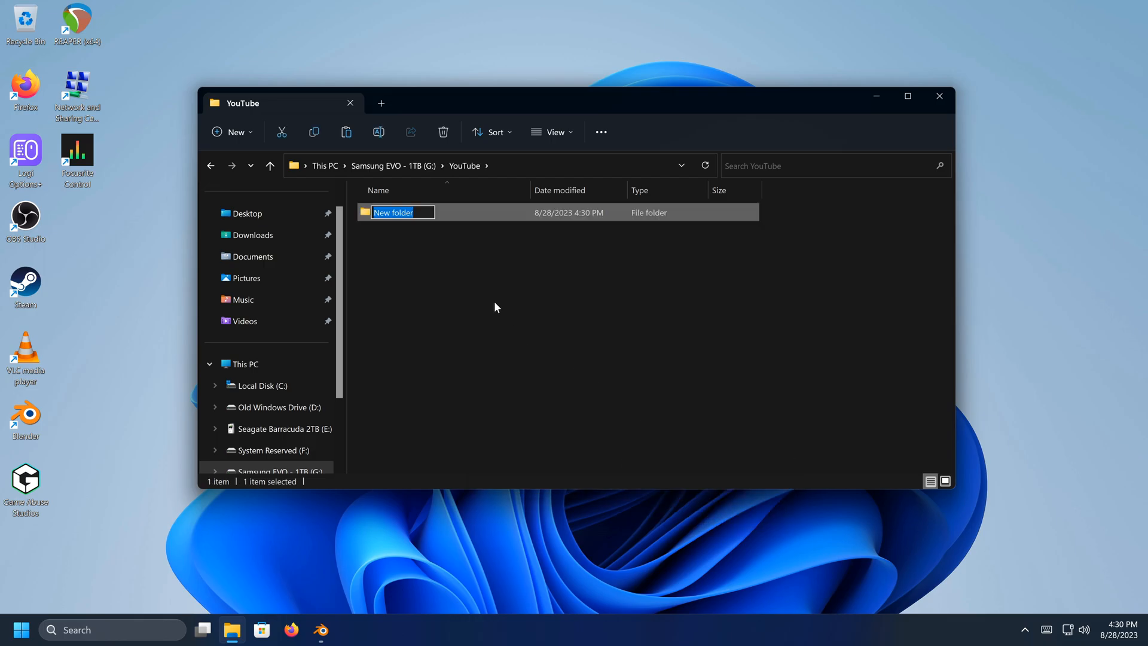
type("A")
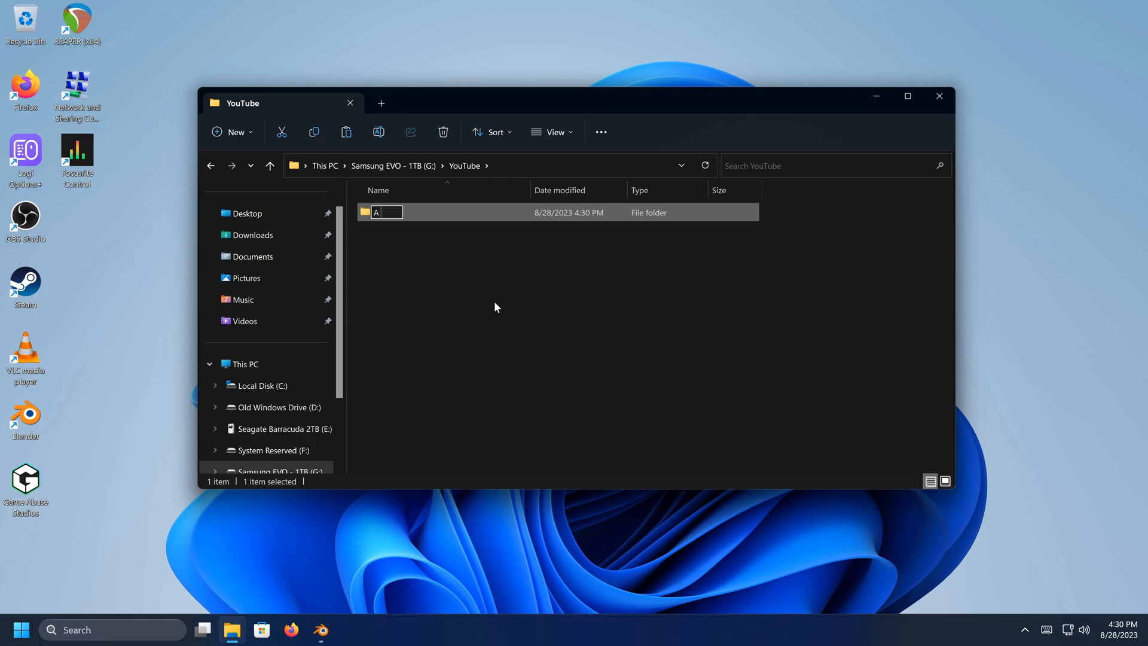
type("- Project files")
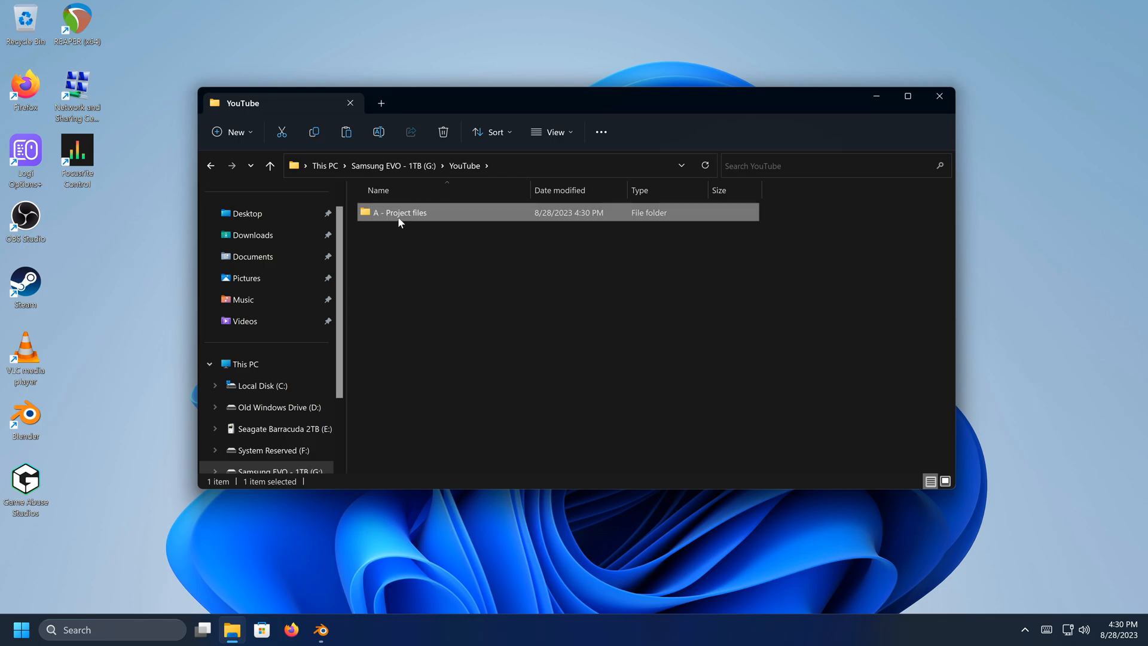
mouse_move(401, 220)
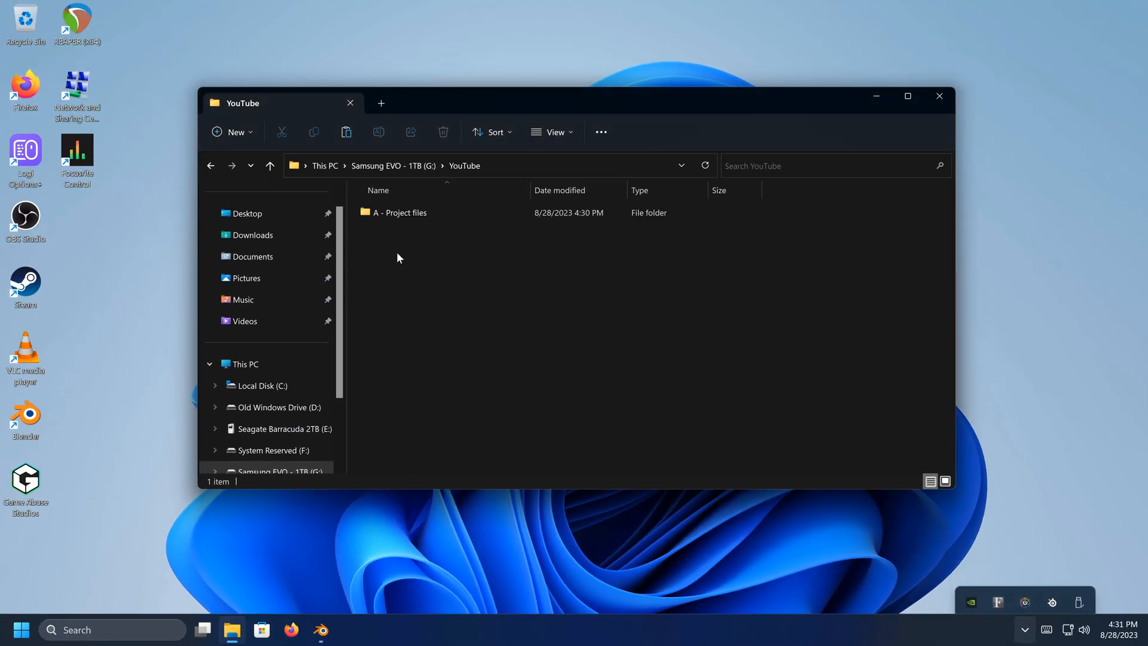
- Create a second subfolder inside YouTube named 'B - ...'
right_click(399, 258)
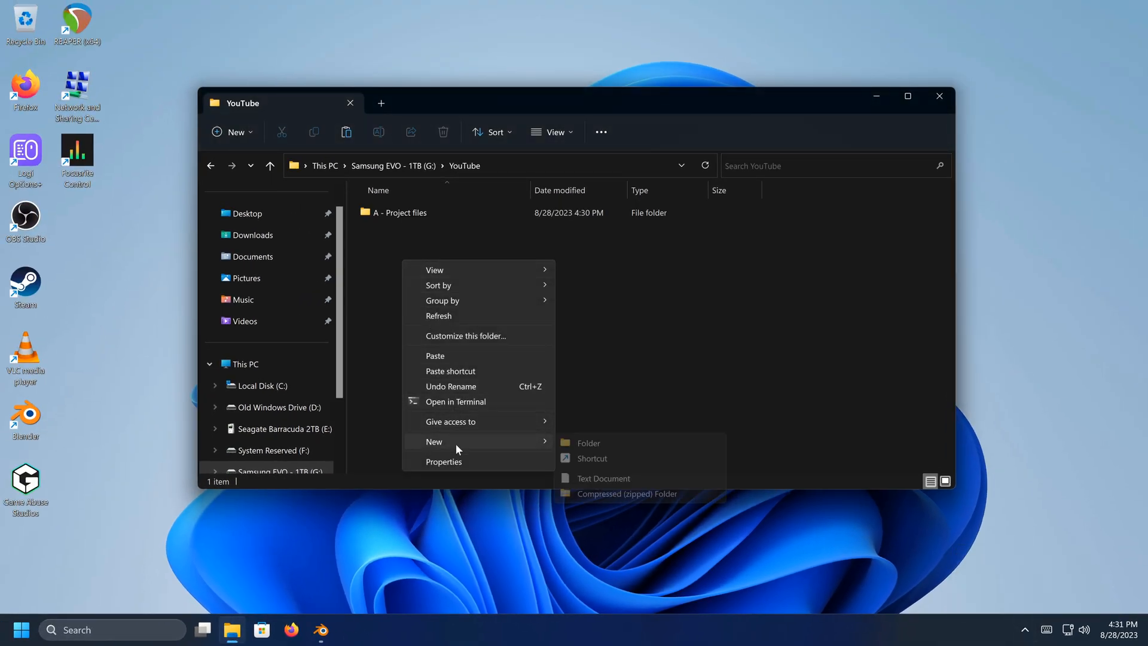
left_click(588, 442)
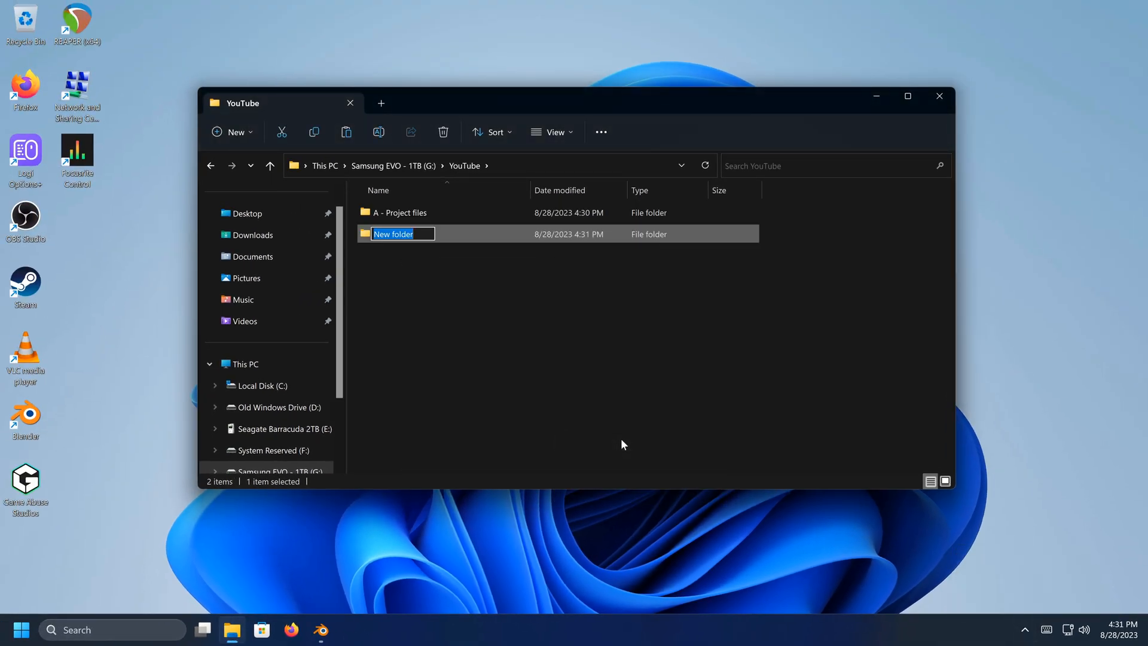
type("B -")
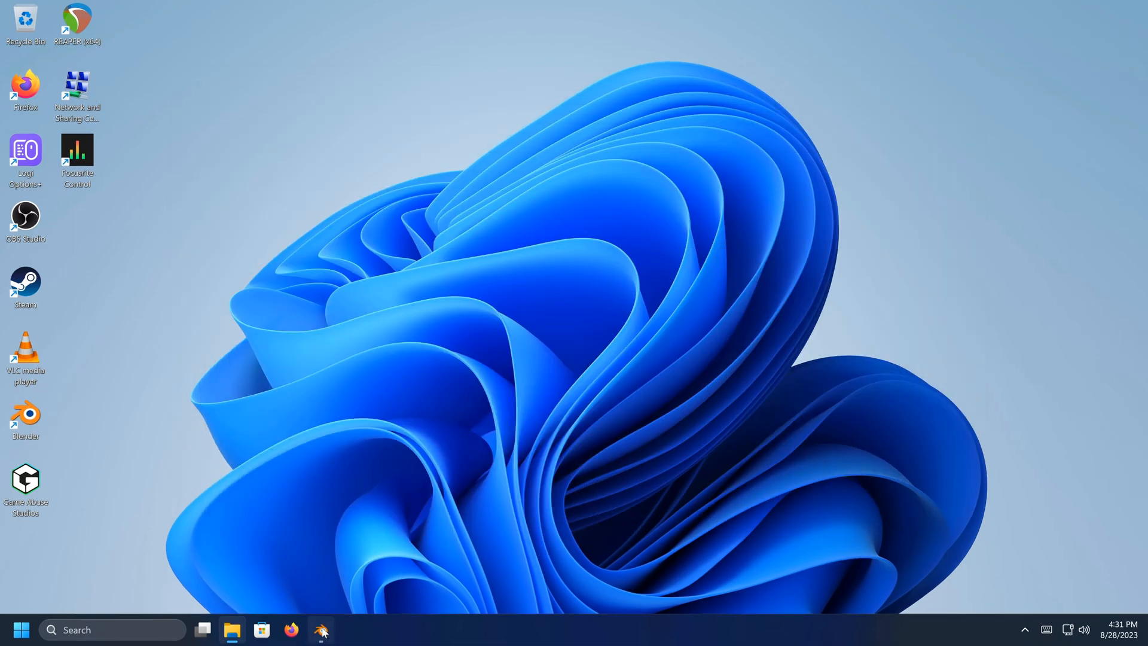
- Point the render output path at G:\YouTube\E - Finalizing and accept it
left_click(320, 630)
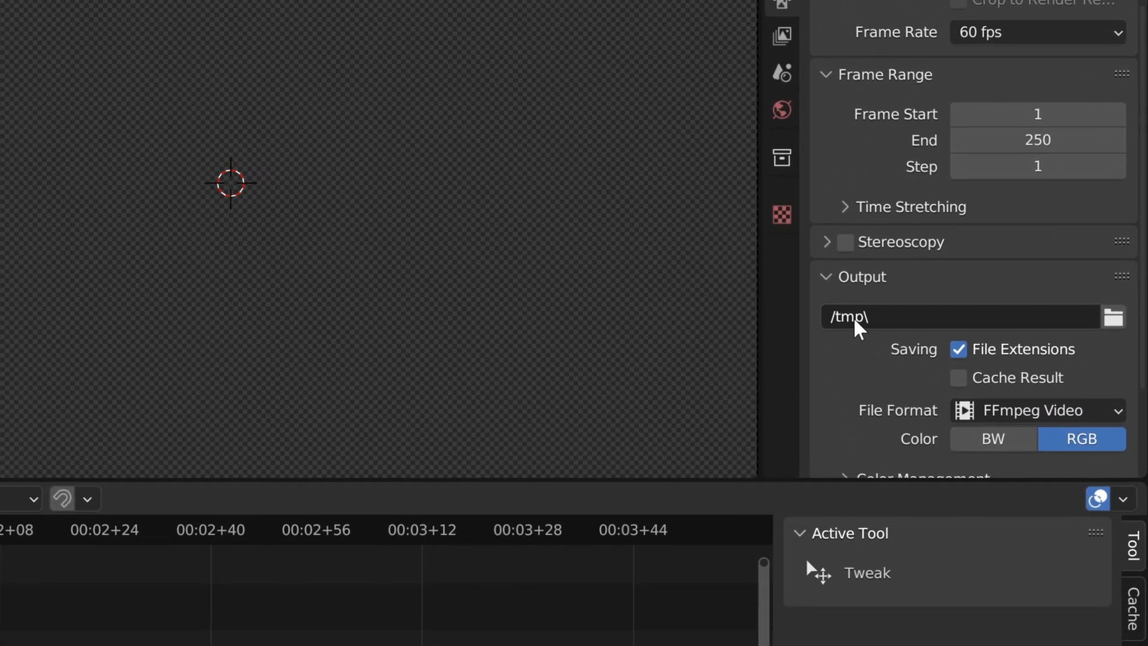
mouse_move(1113, 318)
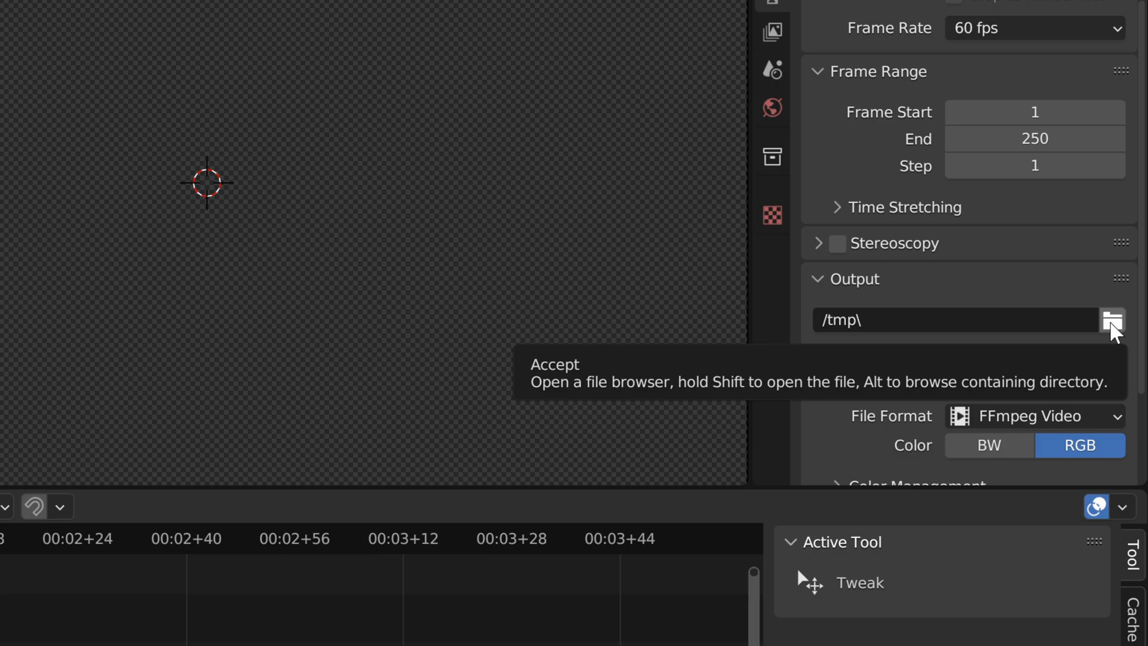
left_click(1112, 319)
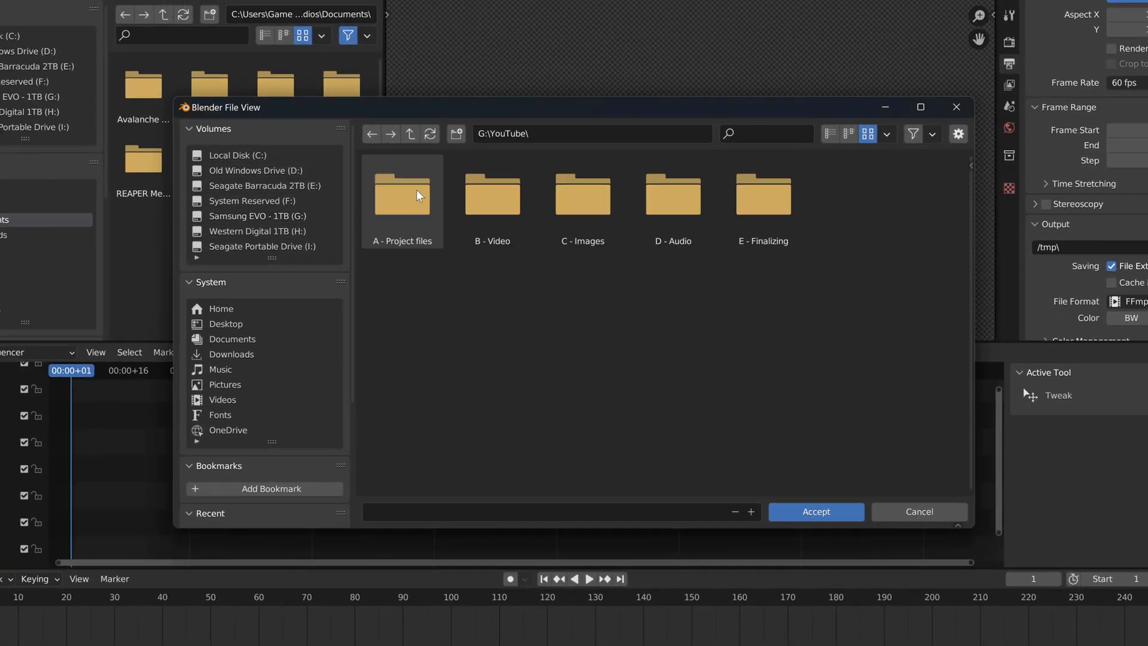
double_click(764, 193)
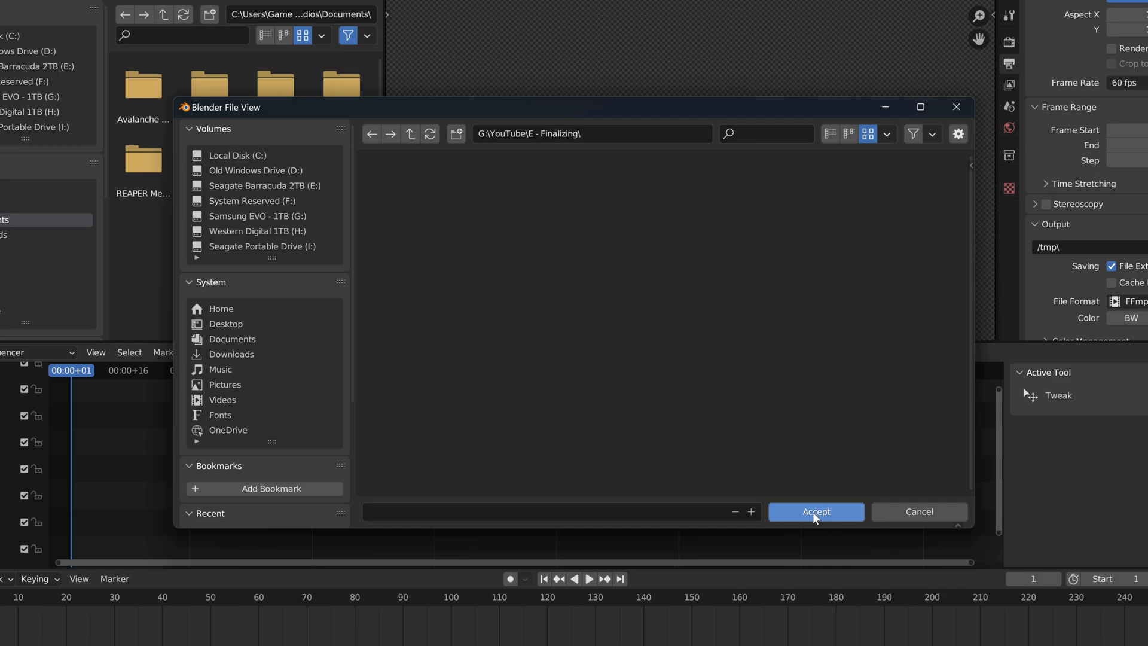
left_click(814, 510)
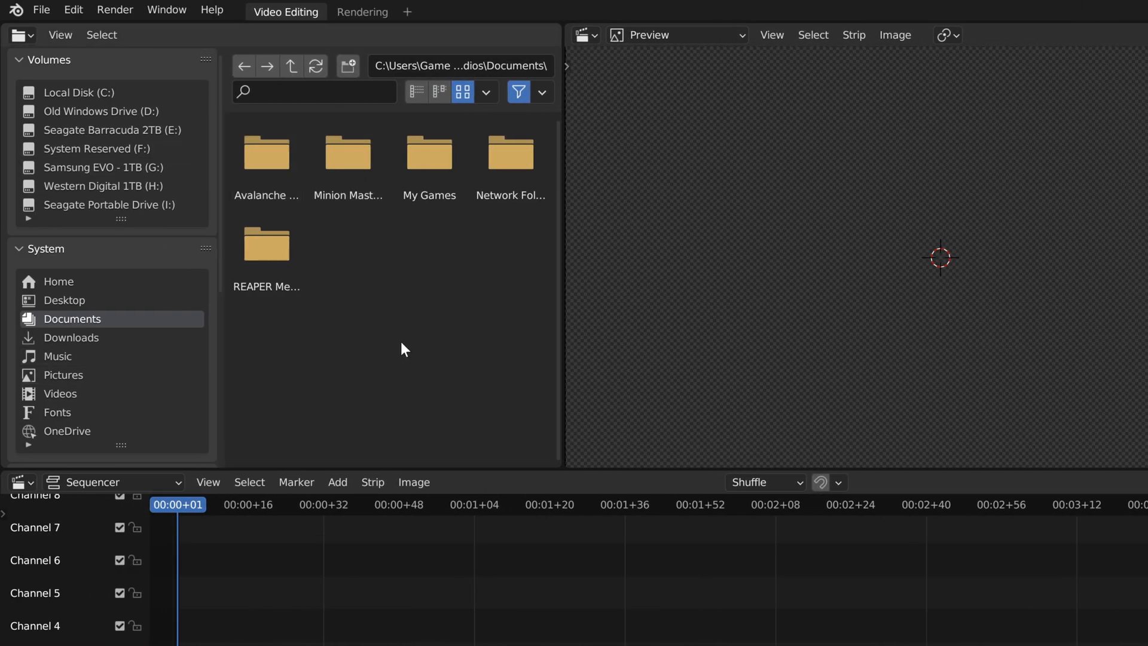
- Browse the file browser to the YouTube folder on Samsung EVO (G:)
left_click(103, 167)
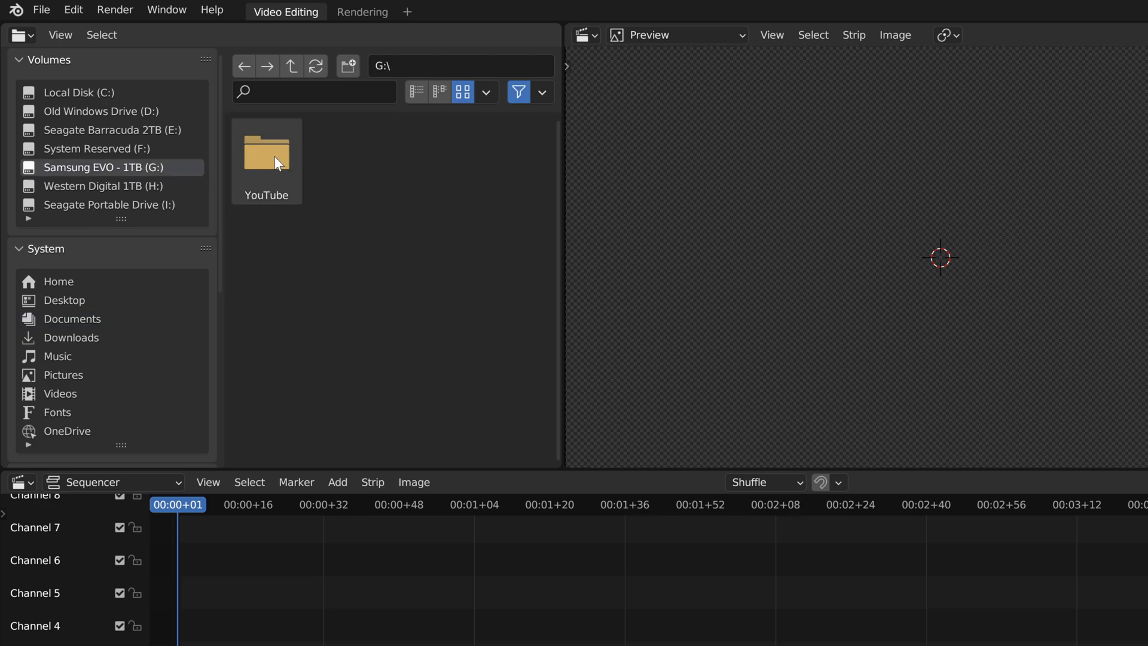
double_click(266, 150)
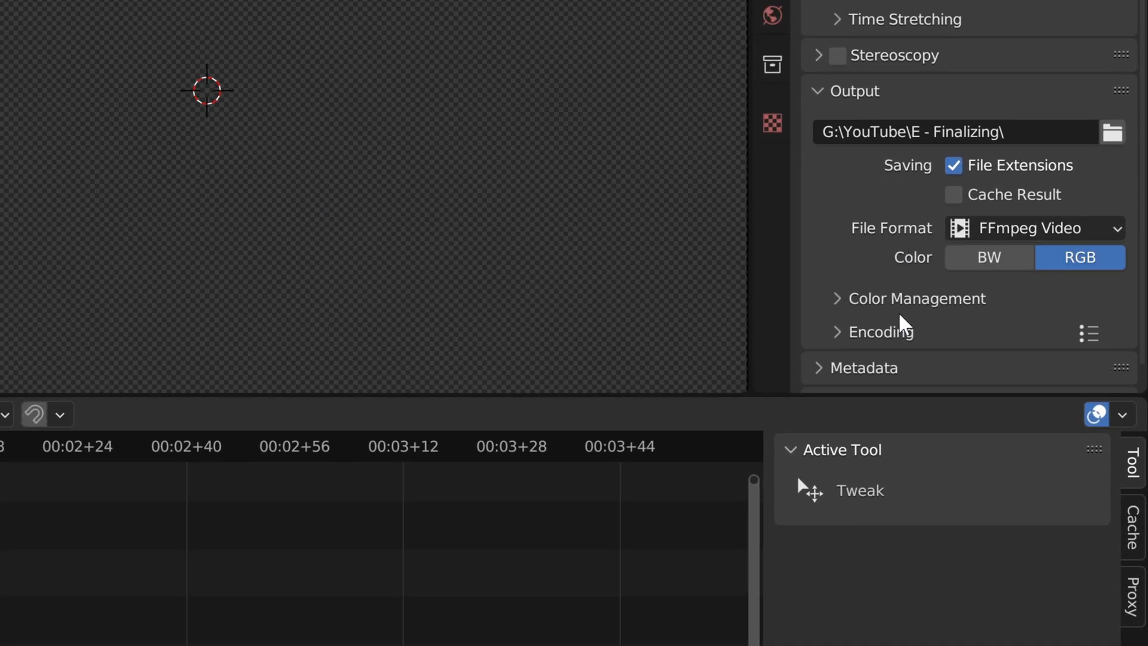
- Under Encoding, choose the QuickTime container with the H.264 video codec
left_click(883, 331)
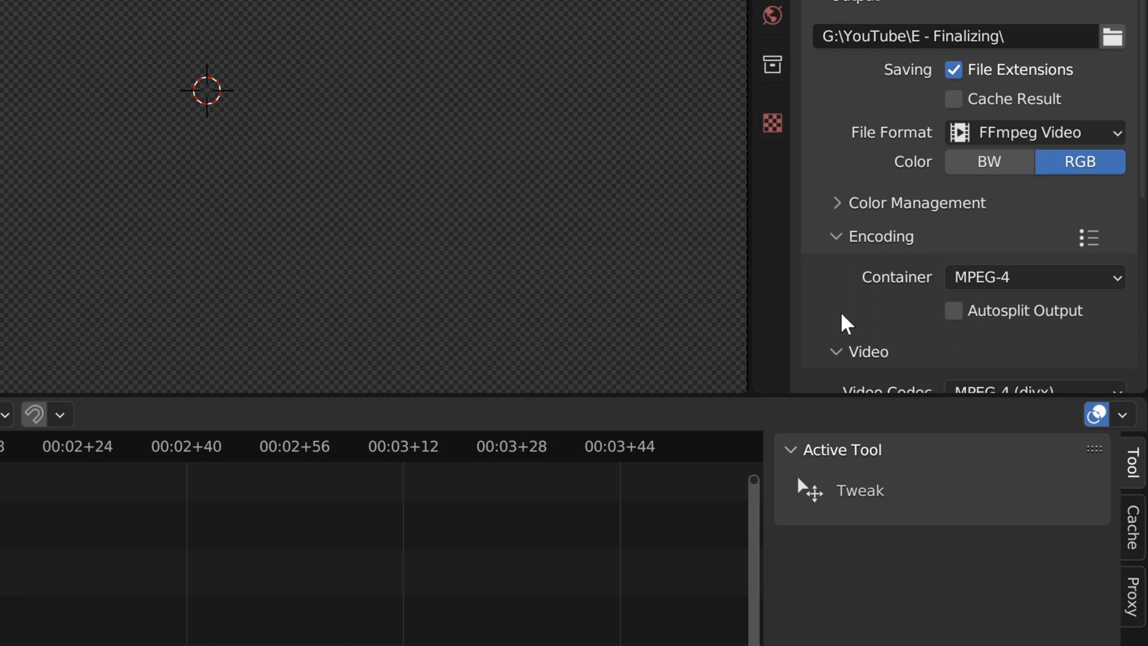
left_click(1031, 276)
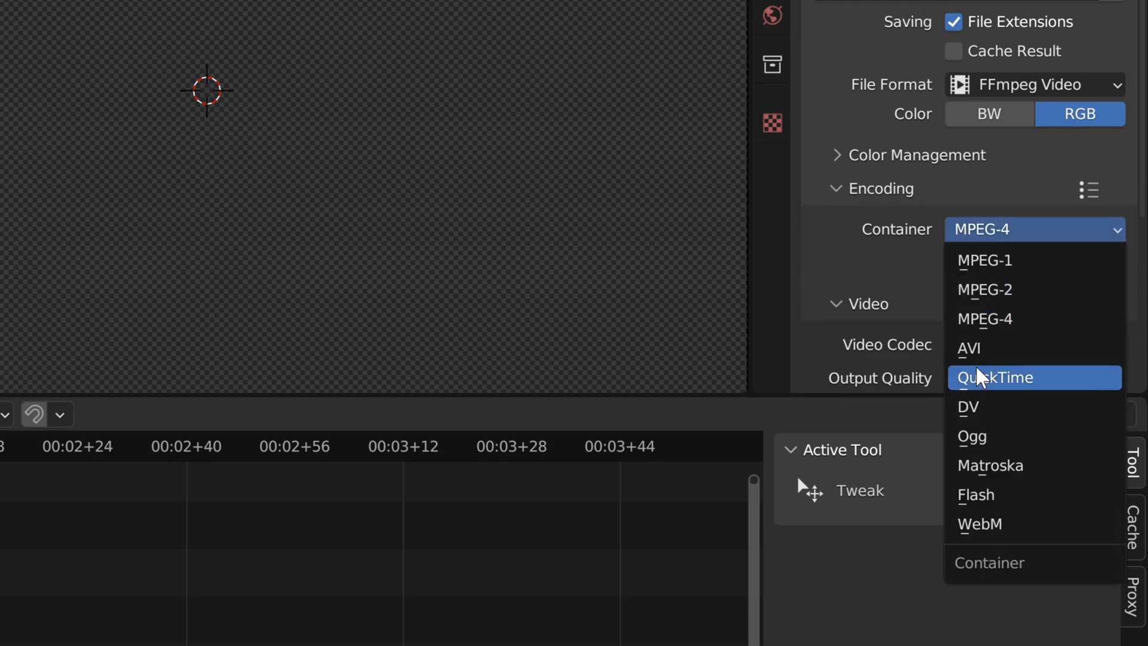
left_click(996, 377)
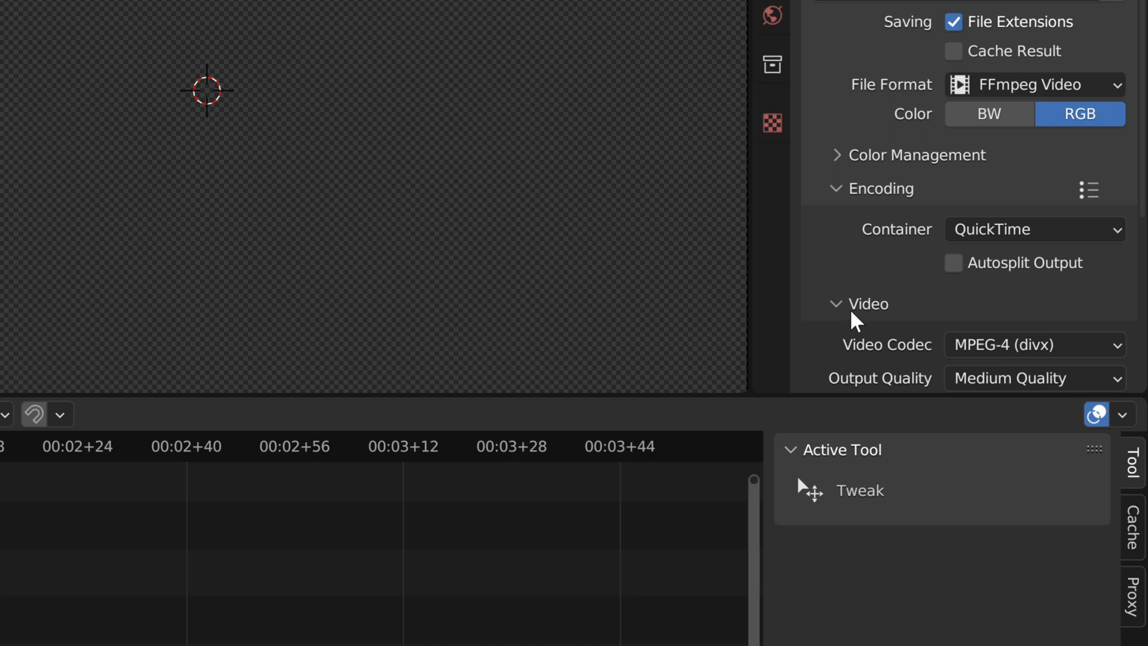
scroll("down", 3)
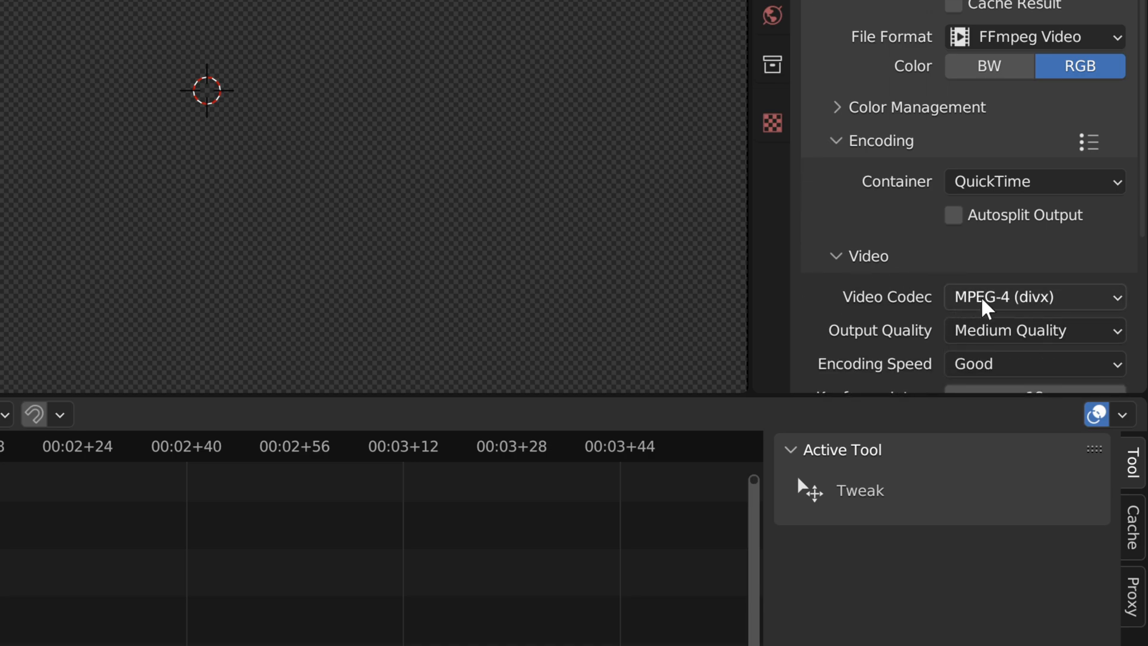
left_click(1032, 297)
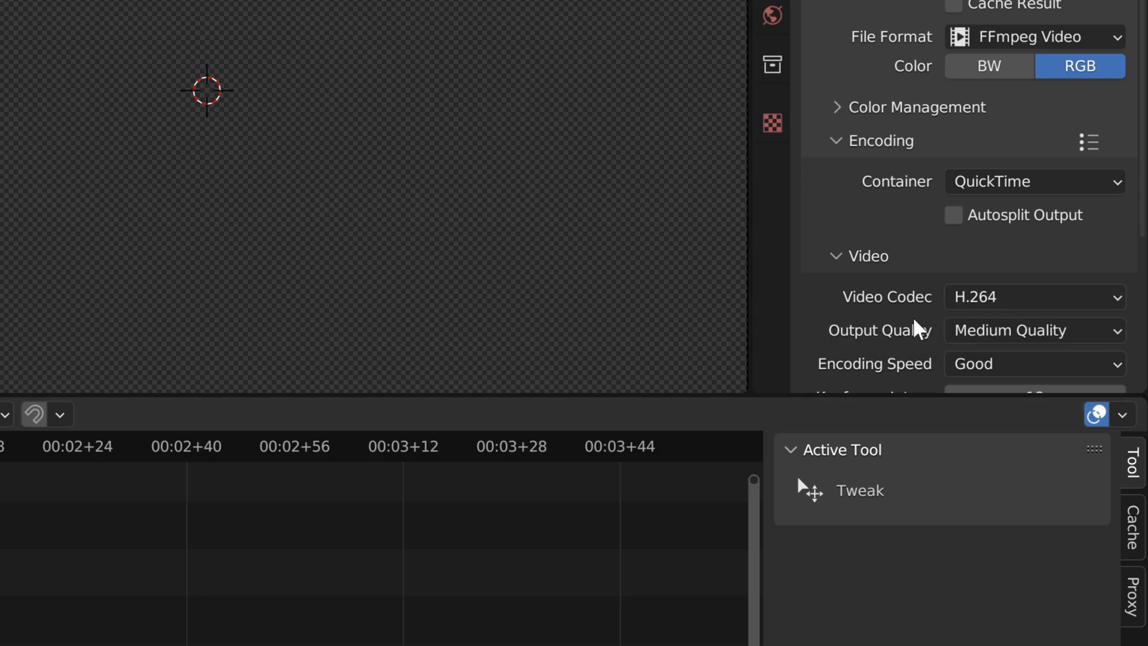
scroll("down", 3)
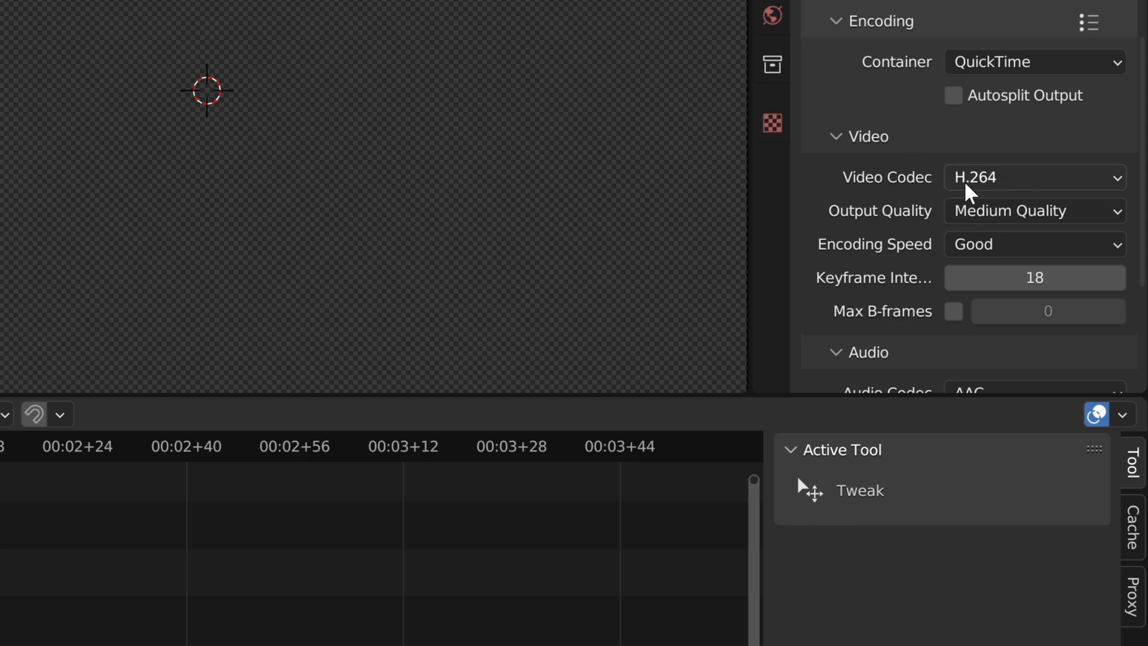
mouse_move(885, 205)
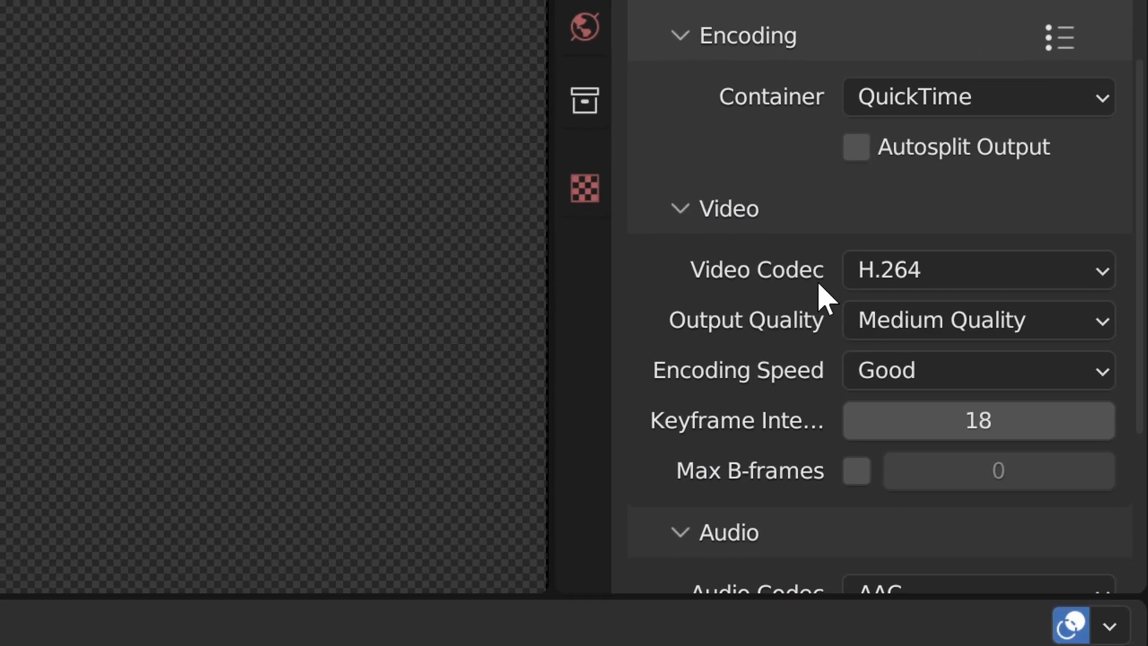
- Change the H.264 output quality from Medium to Lossless
left_click(977, 319)
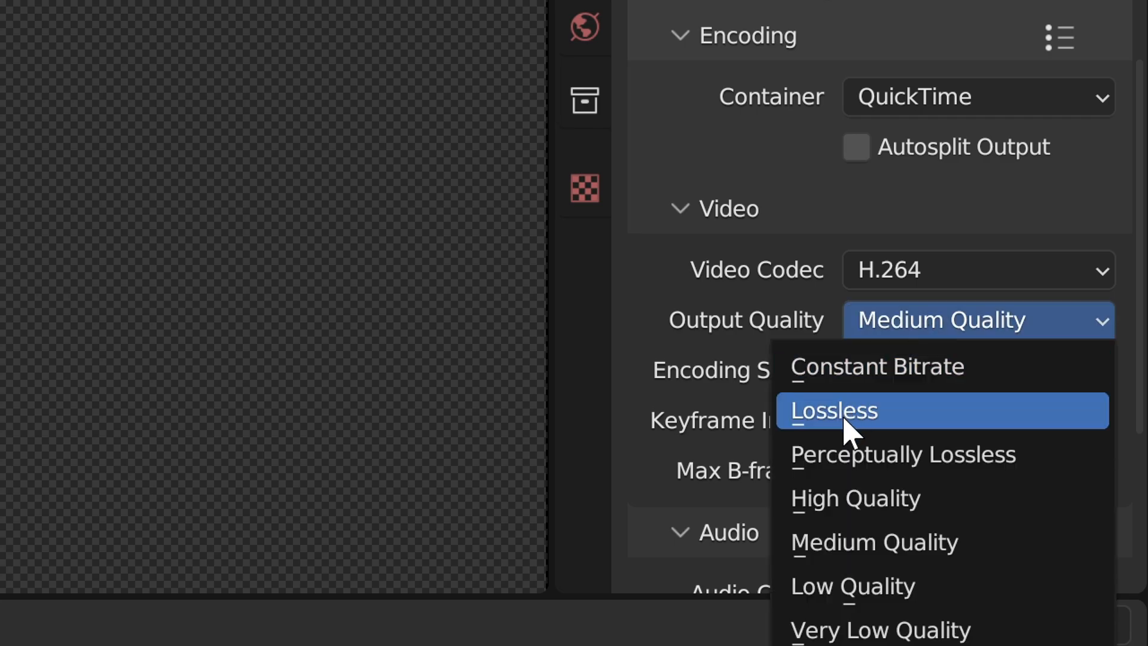
left_click(834, 410)
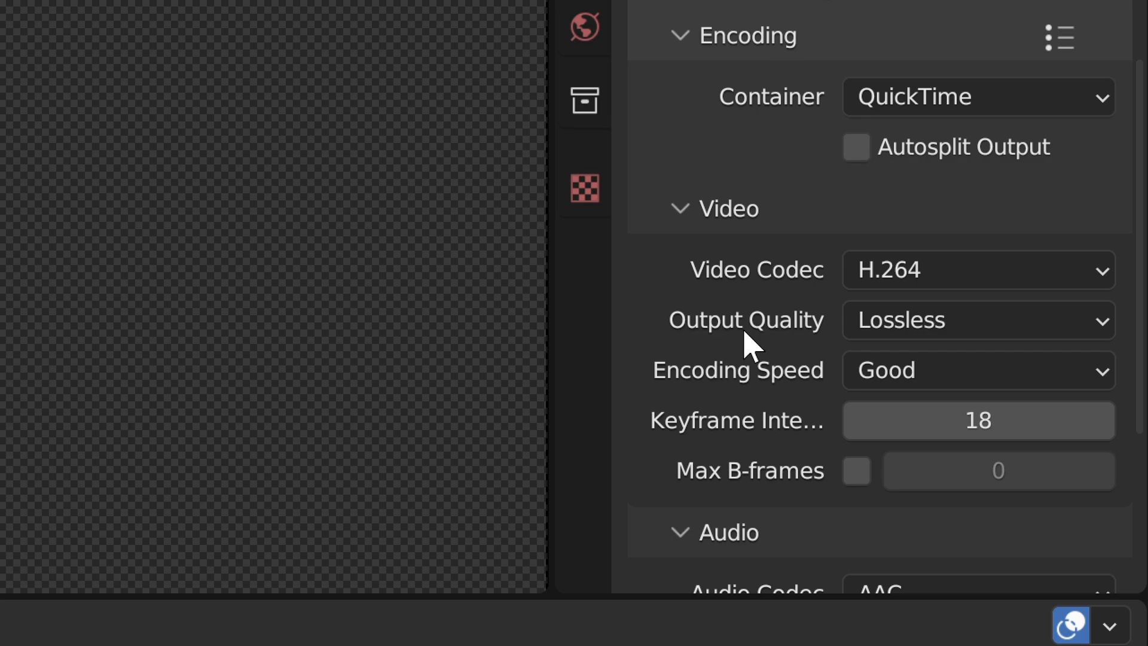
scroll("down", 3)
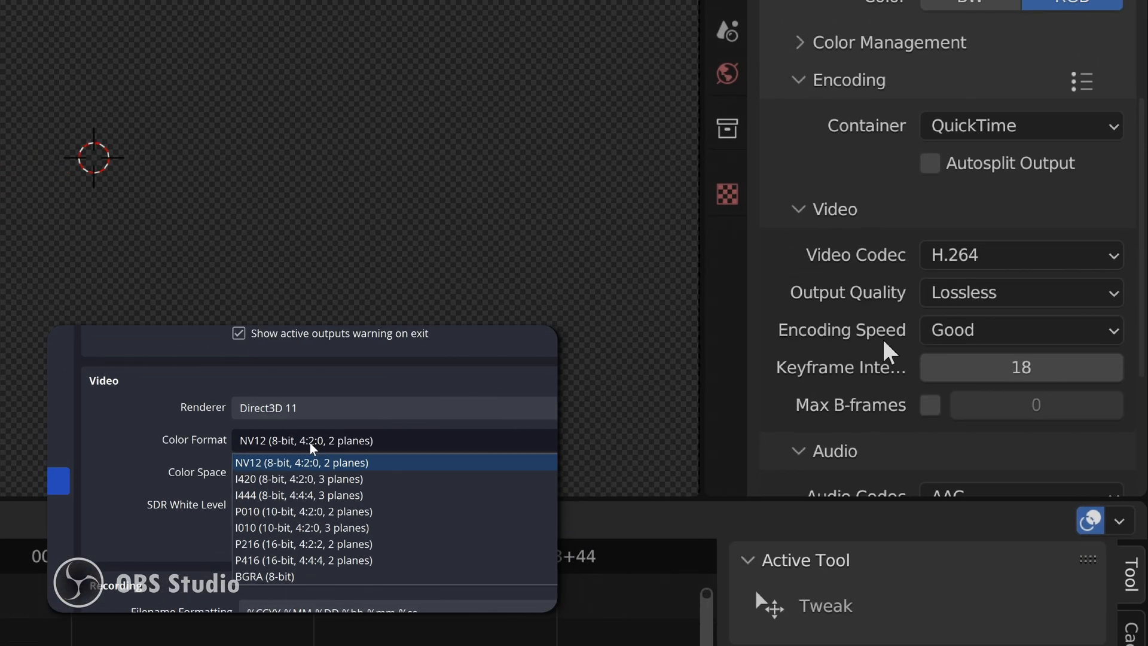
left_click(299, 494)
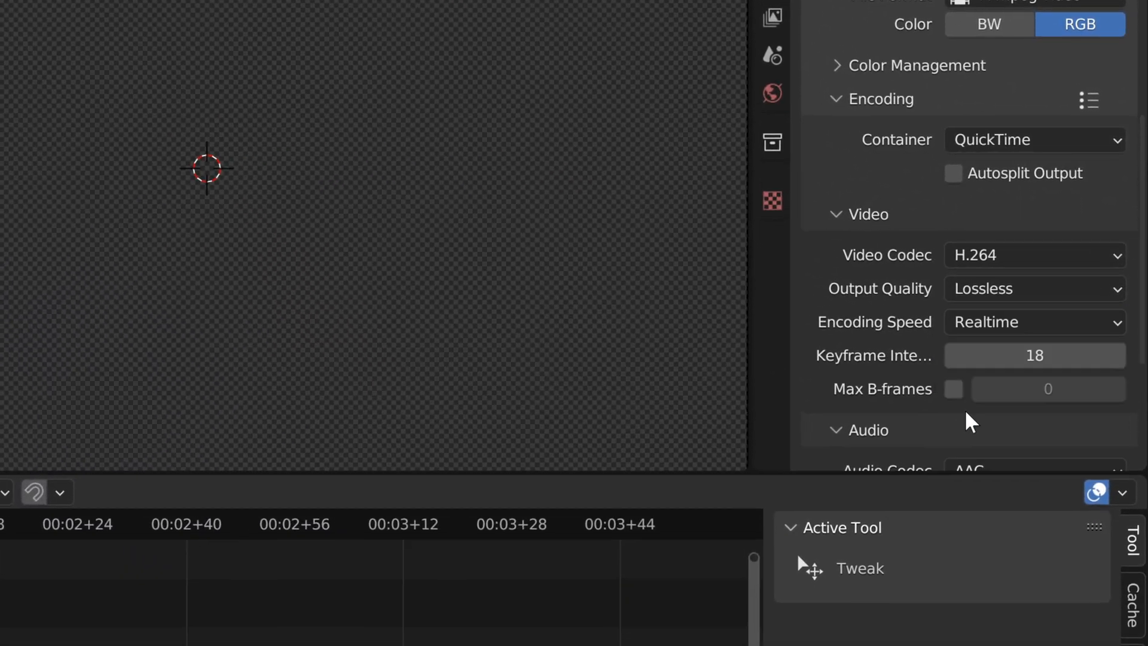
mouse_move(986, 338)
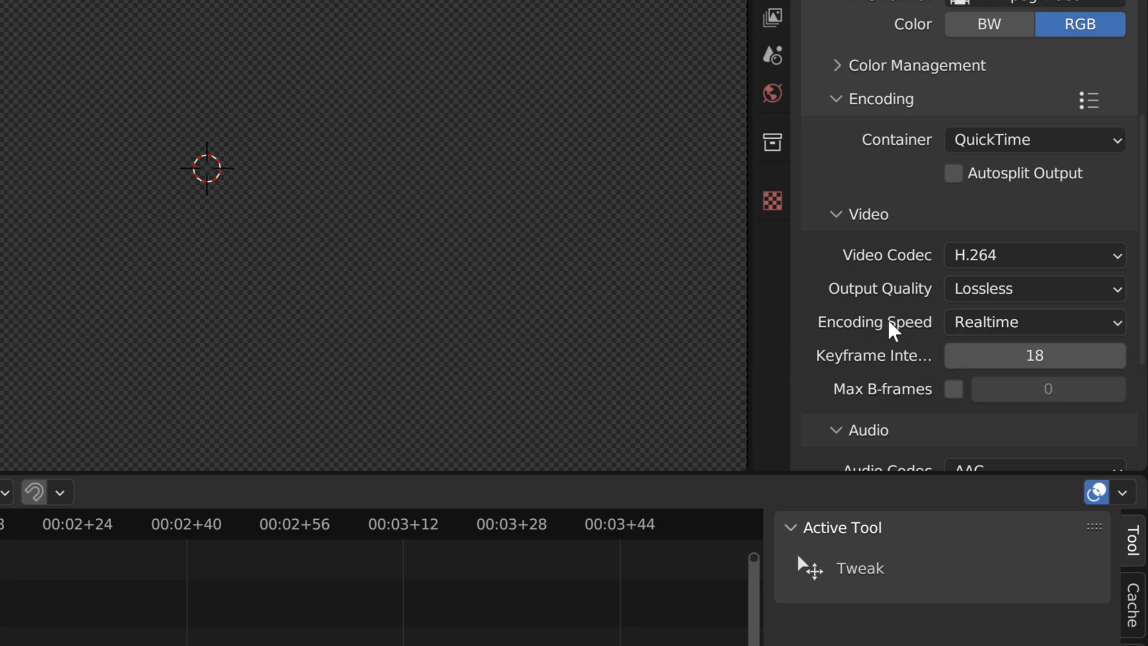
- Switch encoding speed to Slowest, then back to Realtime
left_click(1031, 322)
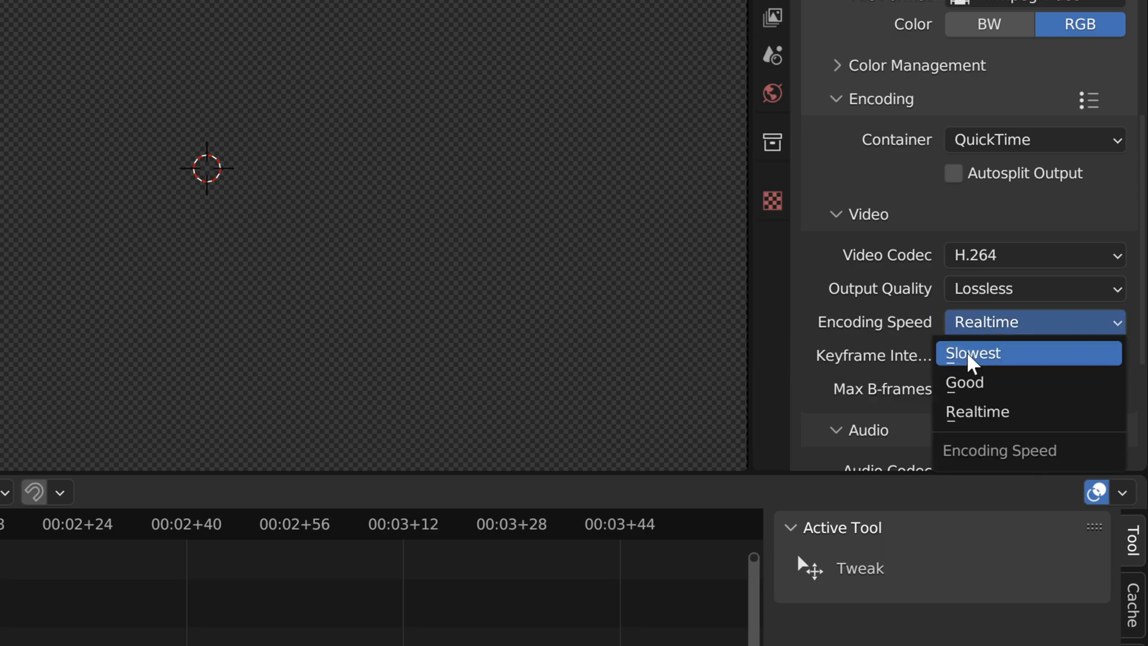
left_click(972, 353)
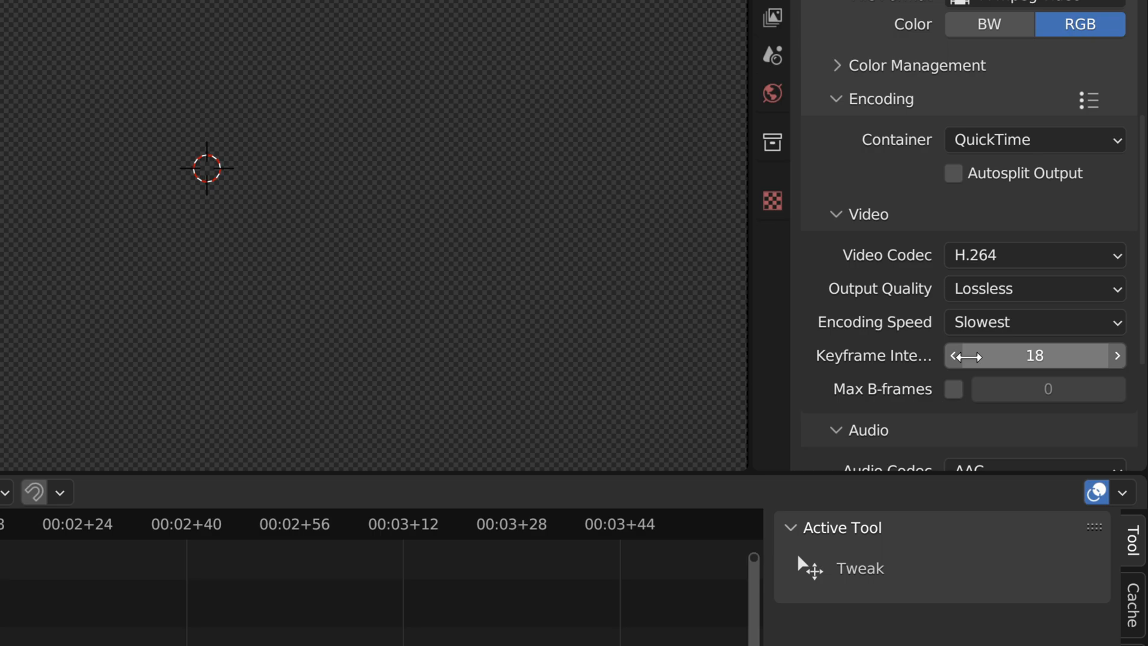
left_click(1033, 321)
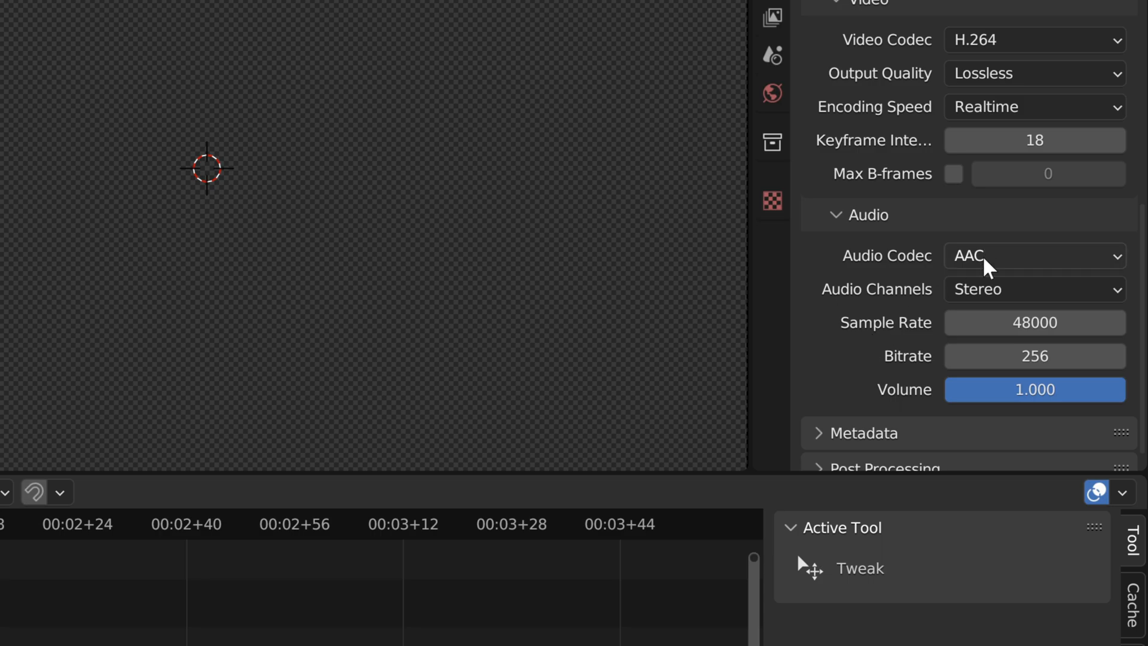
- Change the audio codec from AAC to PCM, keeping stereo channels
left_click(1032, 256)
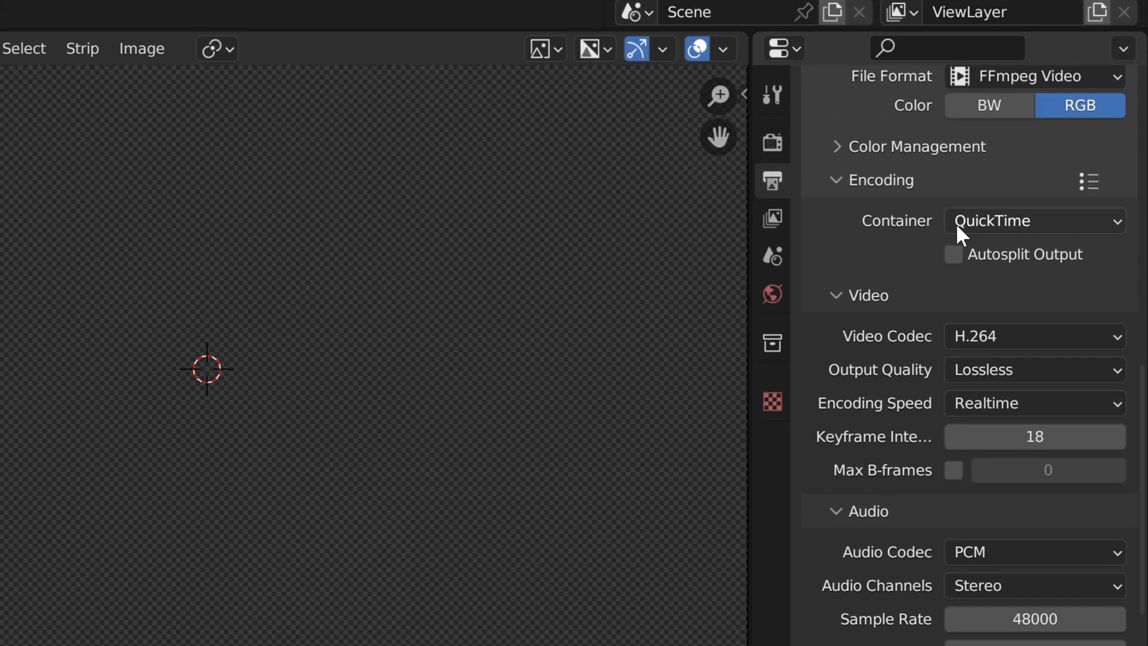
scroll("down", 3)
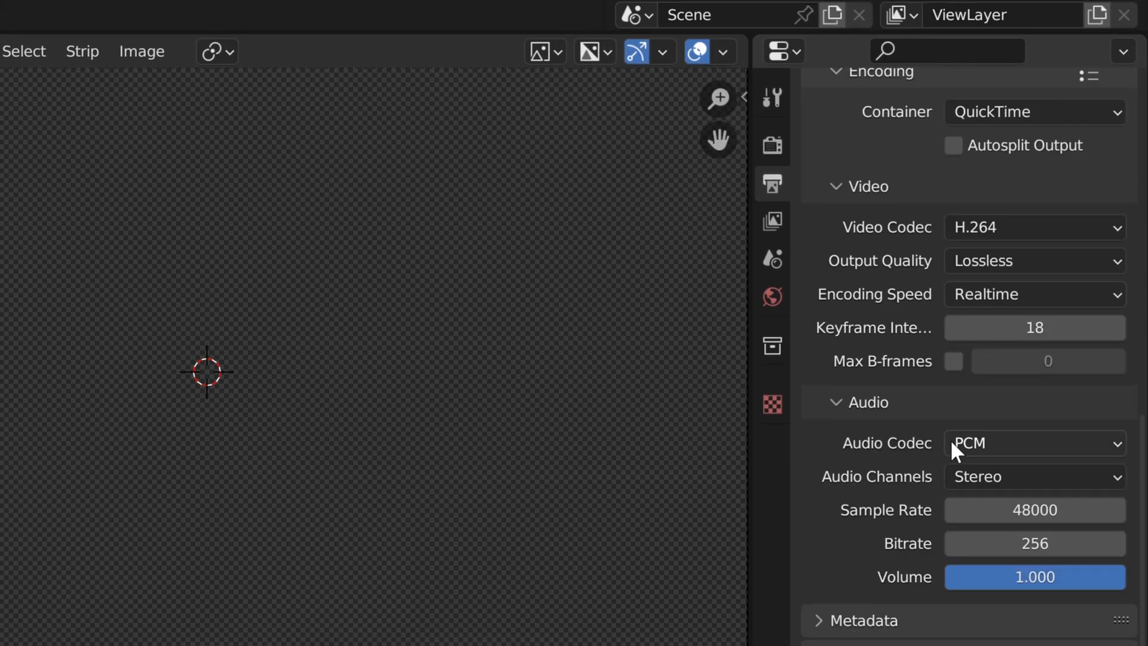
scroll("down", 3)
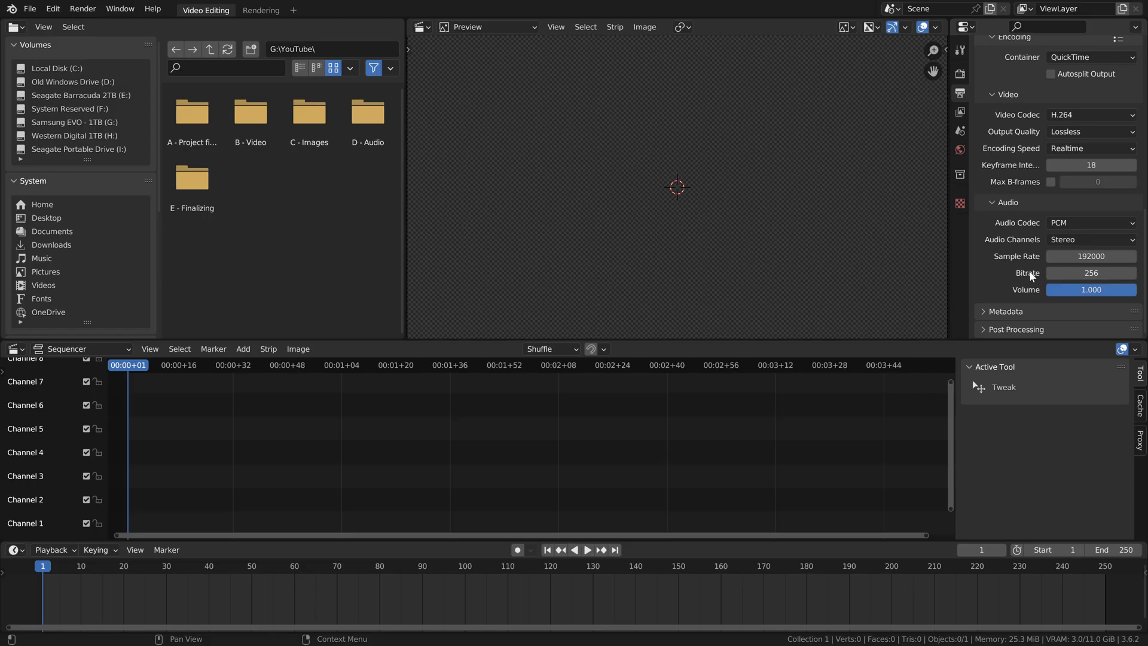
- Raise the audio bitrate from 256 to 320 at the 192000 sample rate
double_click(1091, 256)
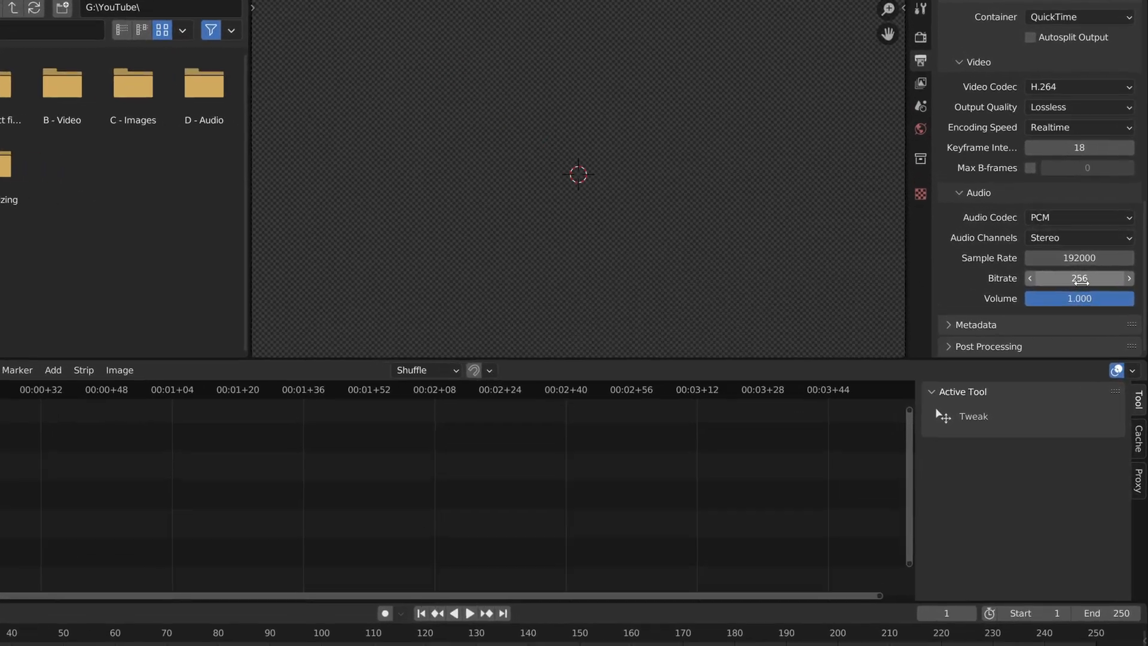
double_click(1077, 279)
type("320")
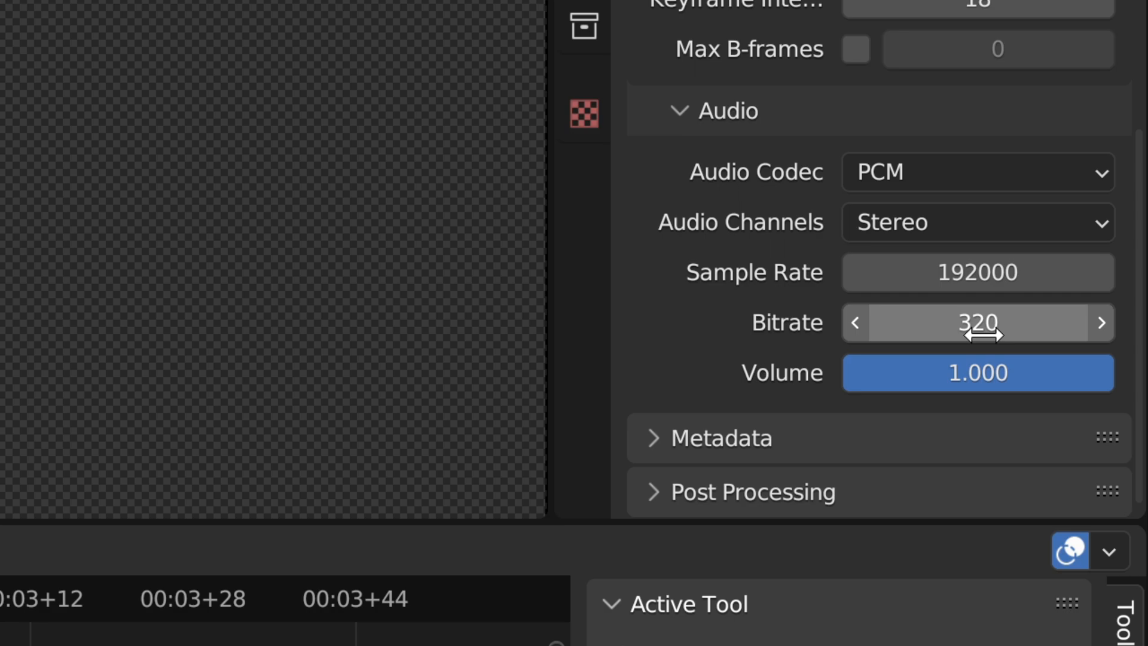
mouse_move(692, 392)
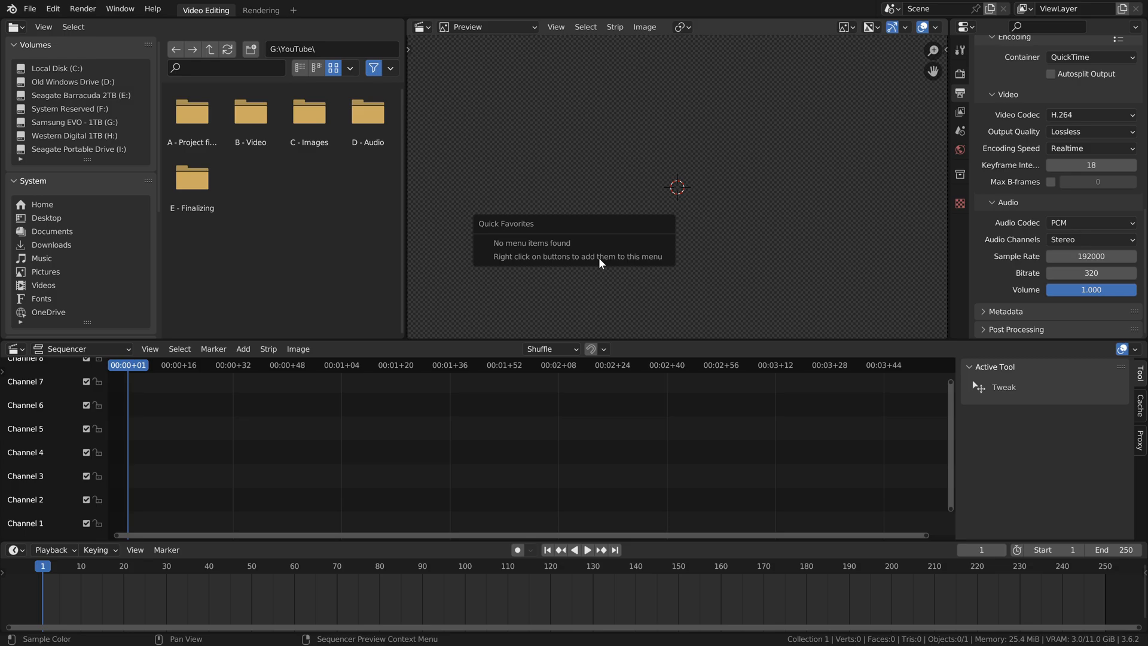
mouse_move(603, 257)
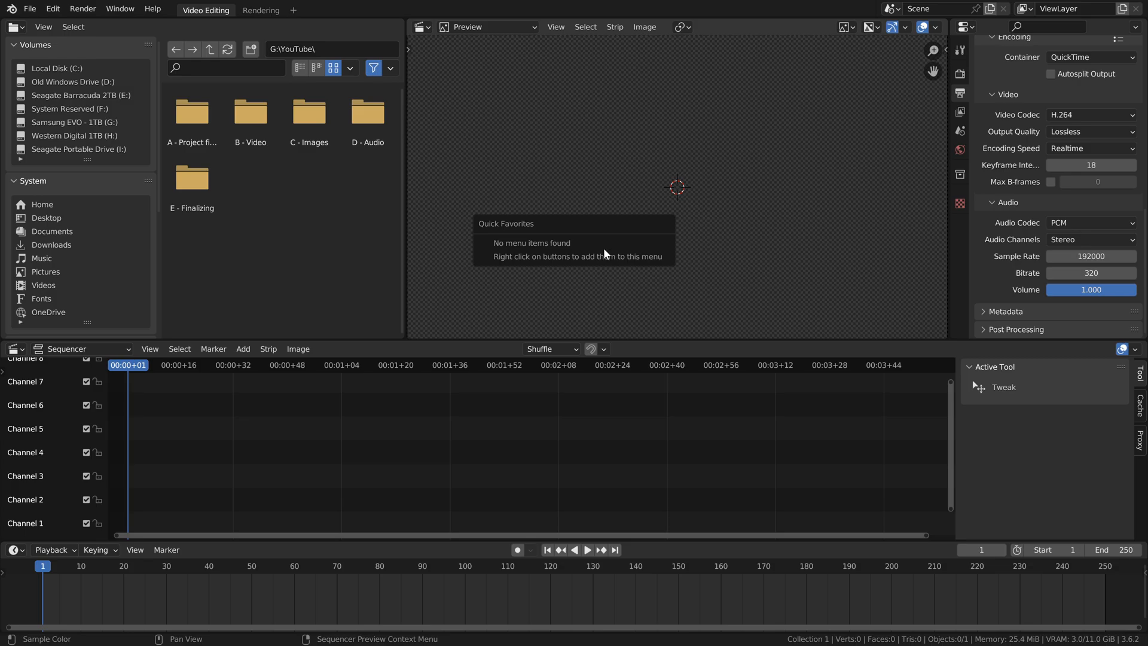
- Add the preview's Zoom to Fit to Quick Favorites and verify it with Q
left_click(637, 187)
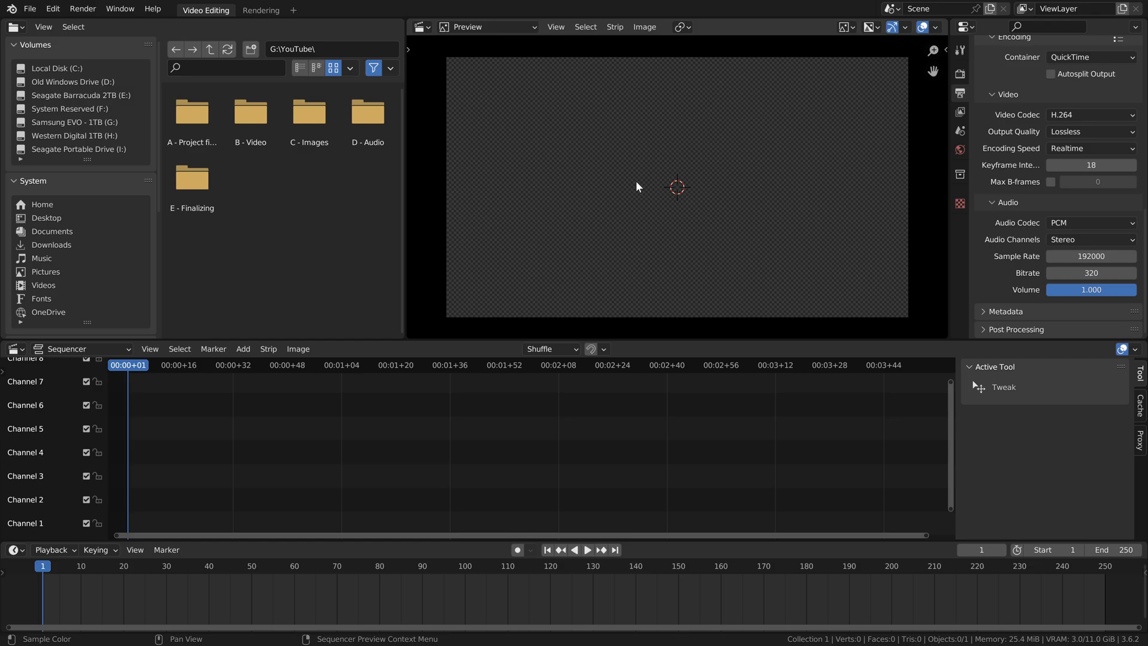
left_click(555, 26)
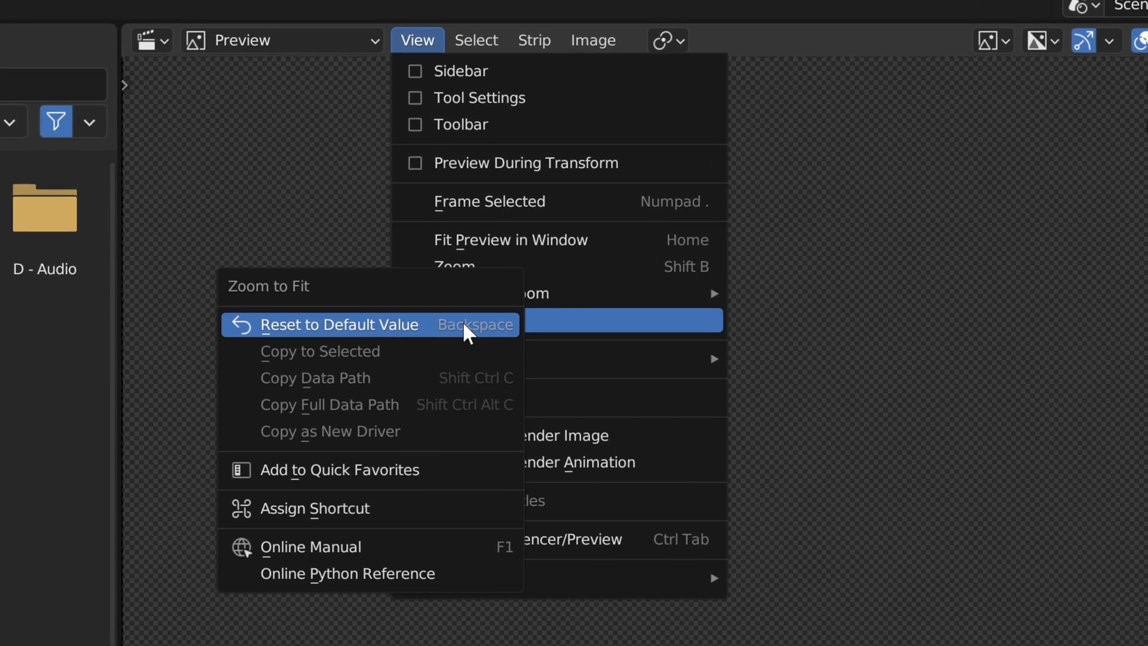
left_click(341, 324)
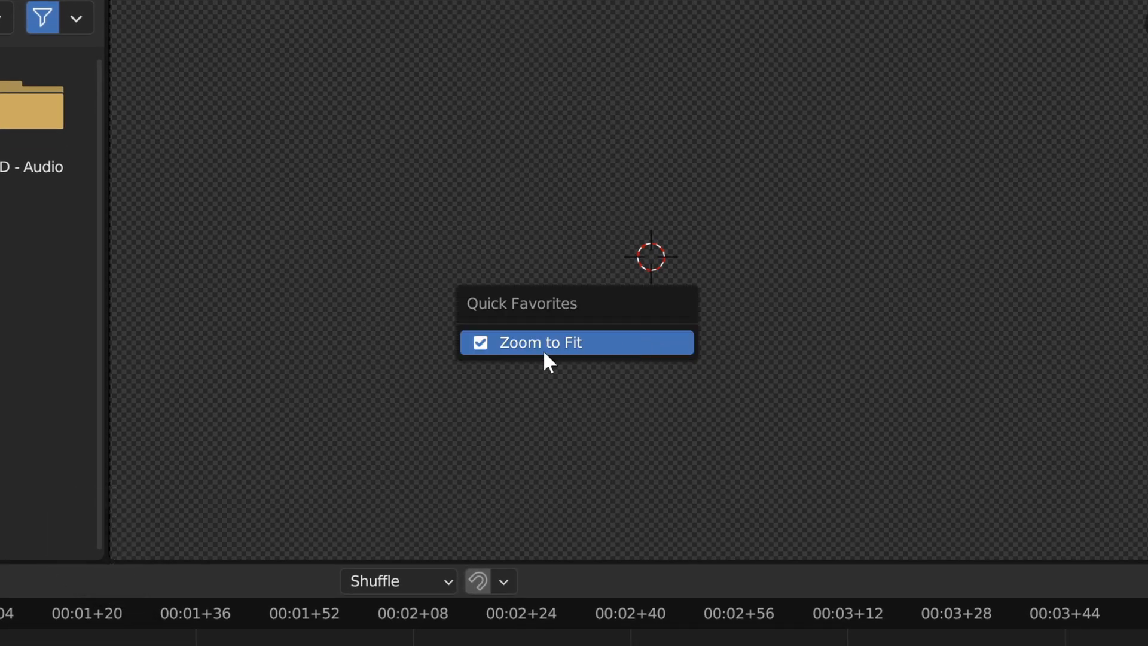
left_click(545, 342)
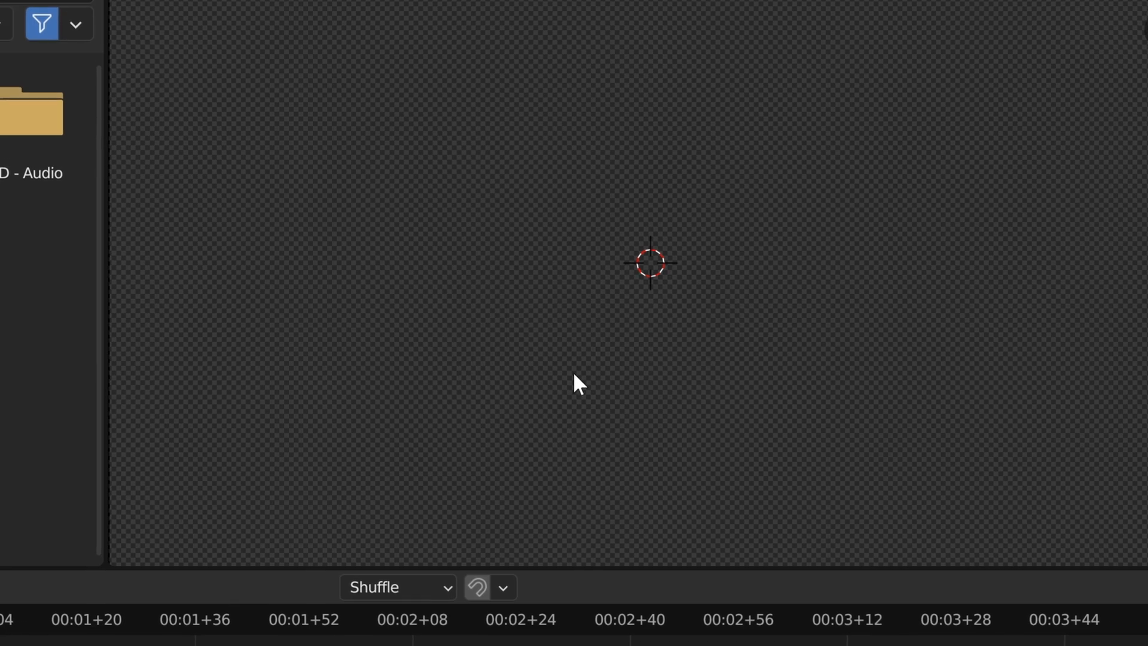
left_click(576, 51)
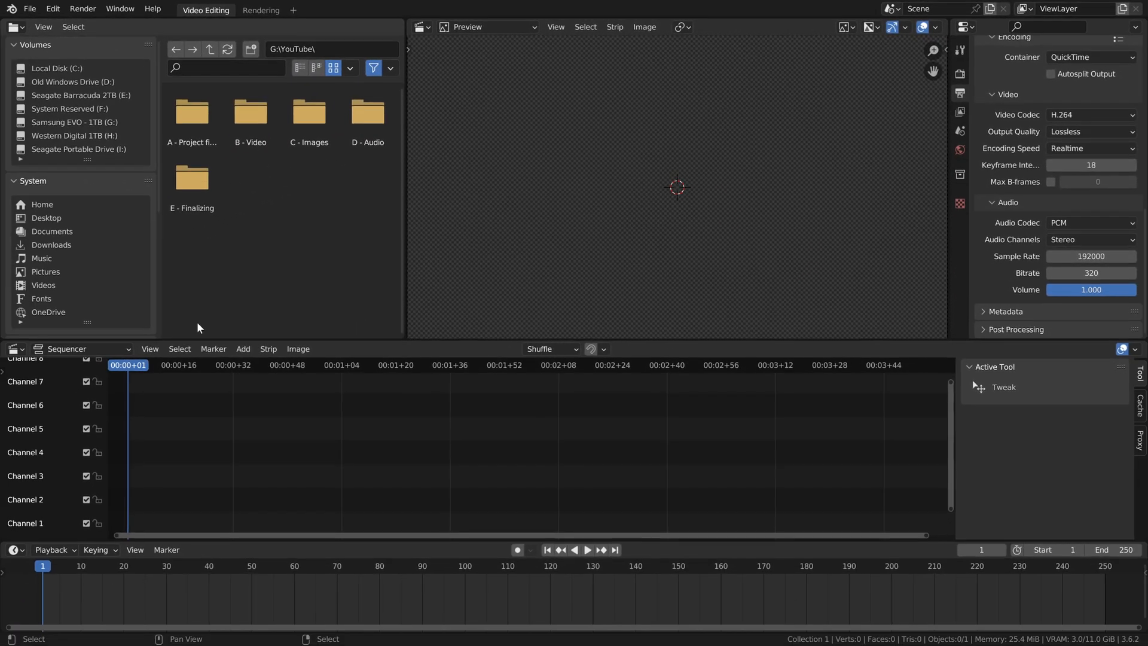
- Add the sequencer's Set Frame Range to Strips (View > Range) to Quick Favorites
left_click(151, 348)
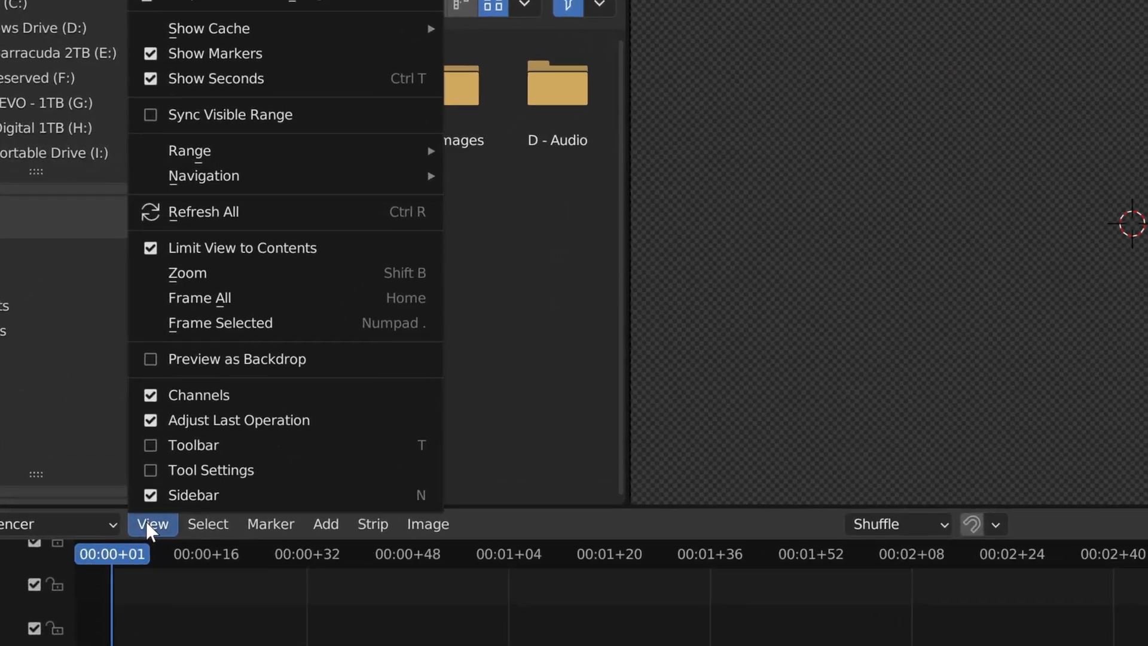
mouse_move(189, 151)
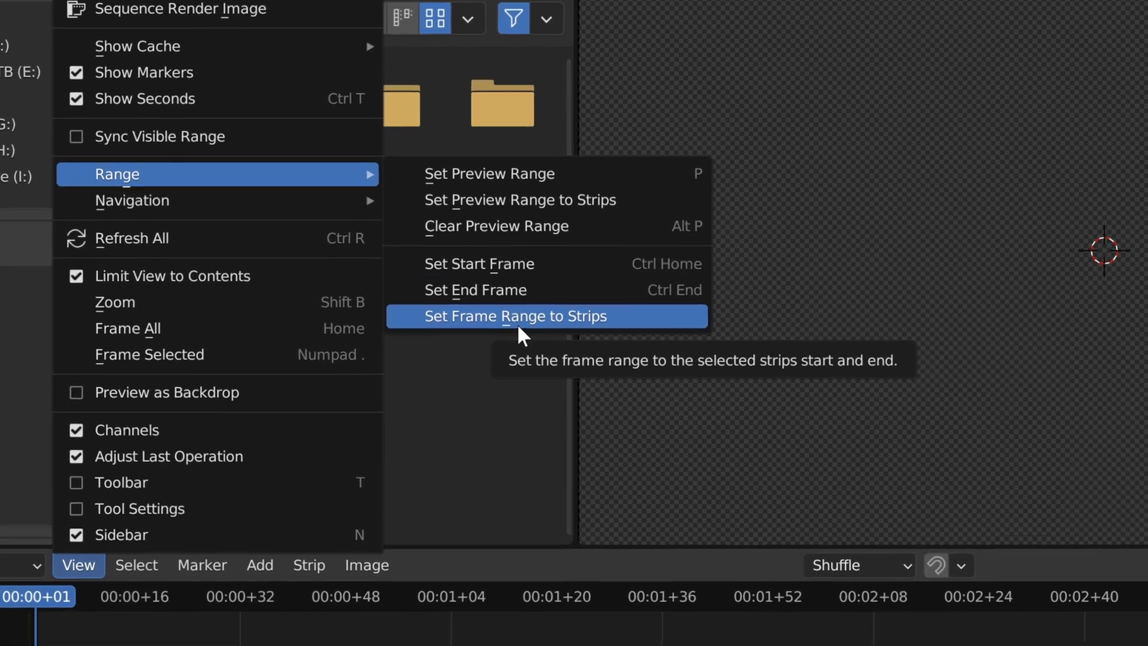
right_click(514, 315)
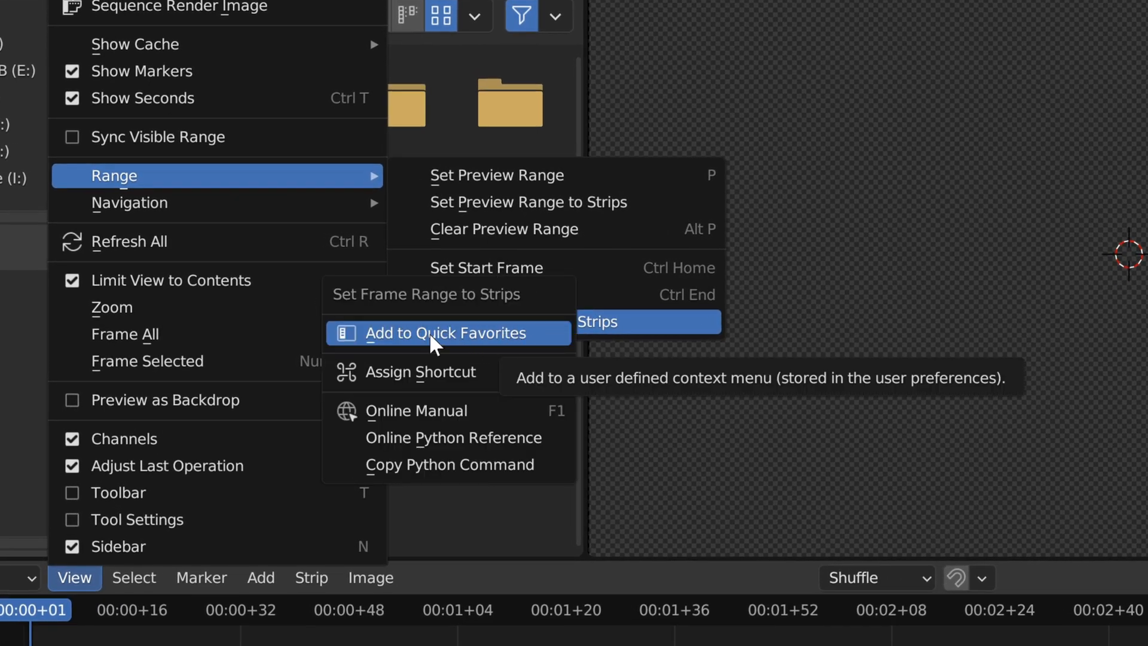
left_click(58, 14)
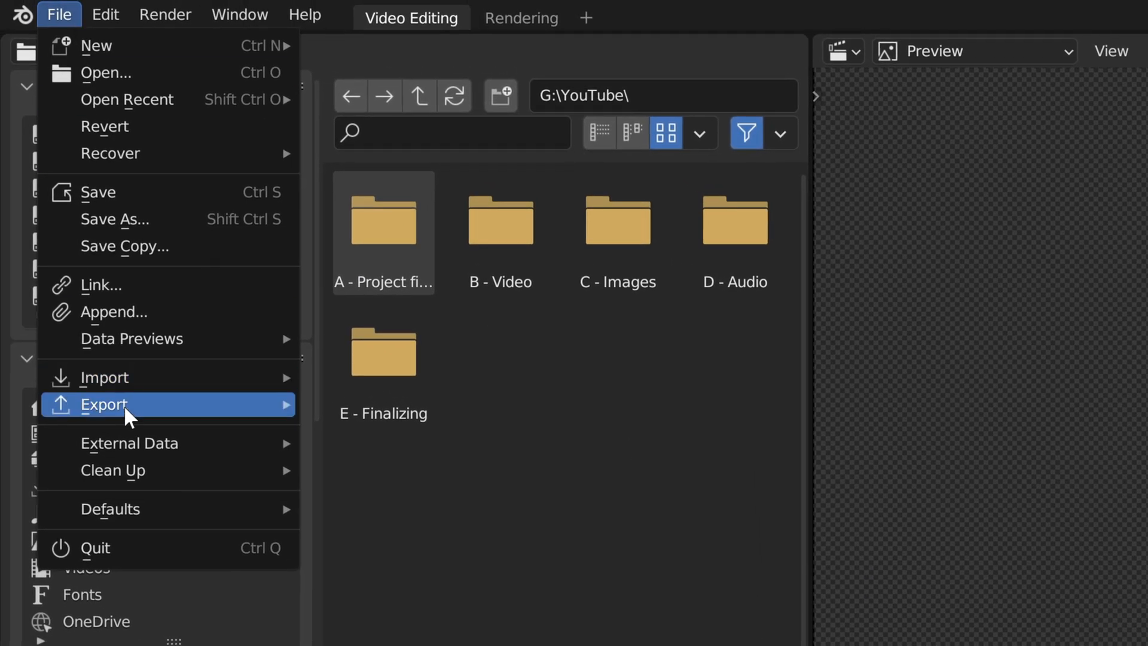
- Save the setup via File > Defaults > Save Startup File, confirming twice
left_click(673, 427)
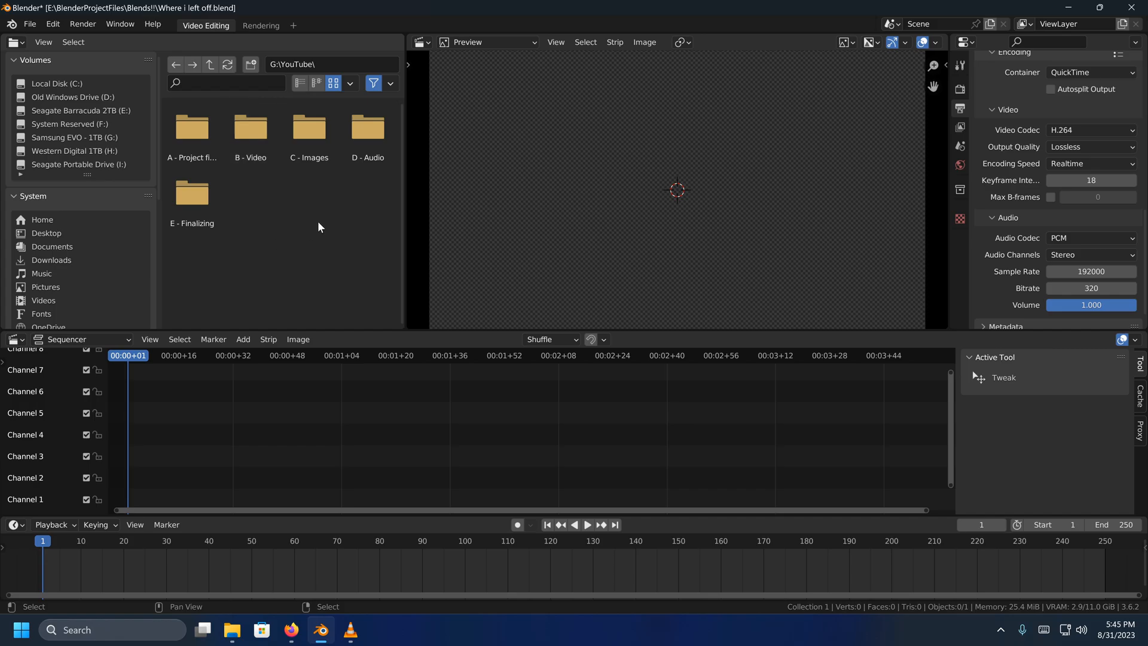
mouse_move(356, 240)
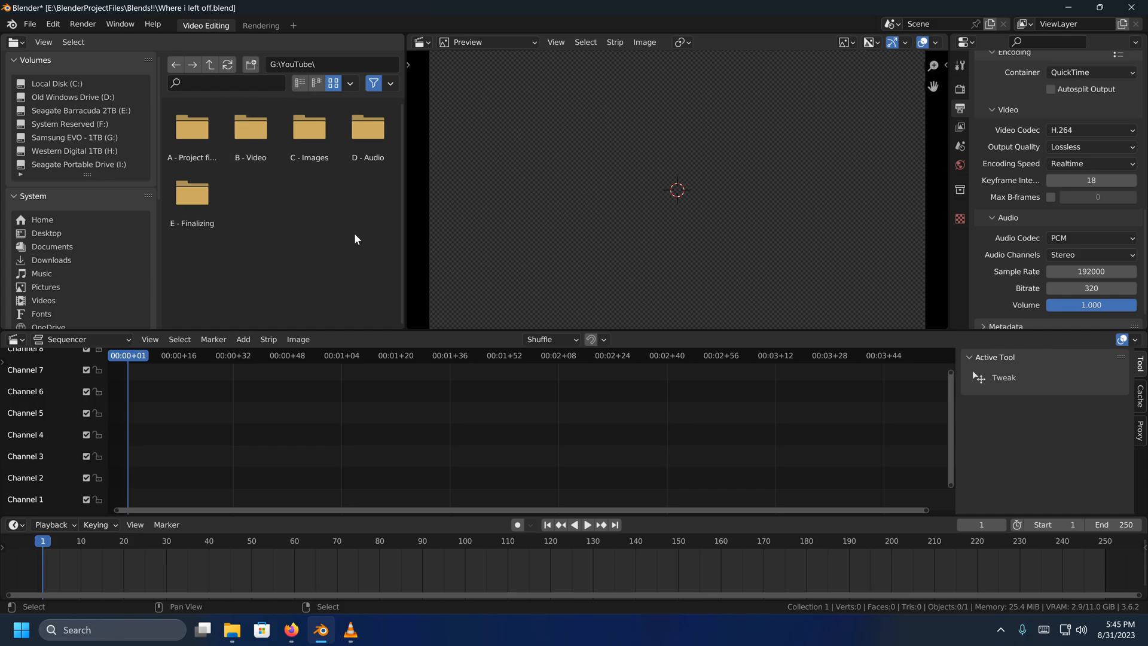
left_click(30, 24)
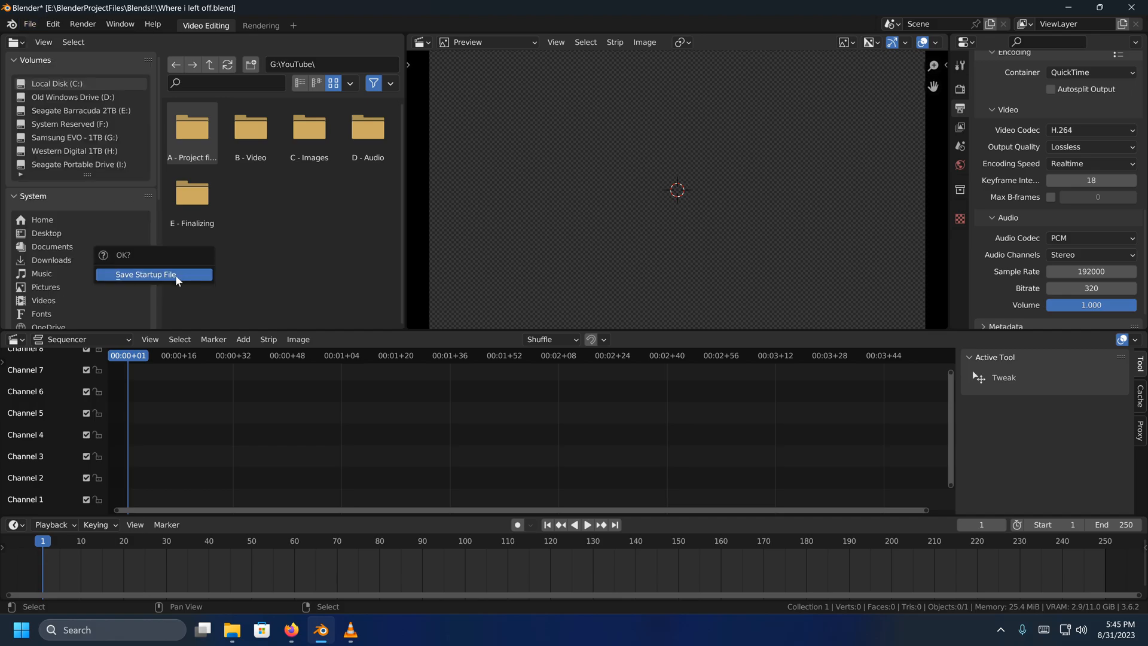
left_click(148, 275)
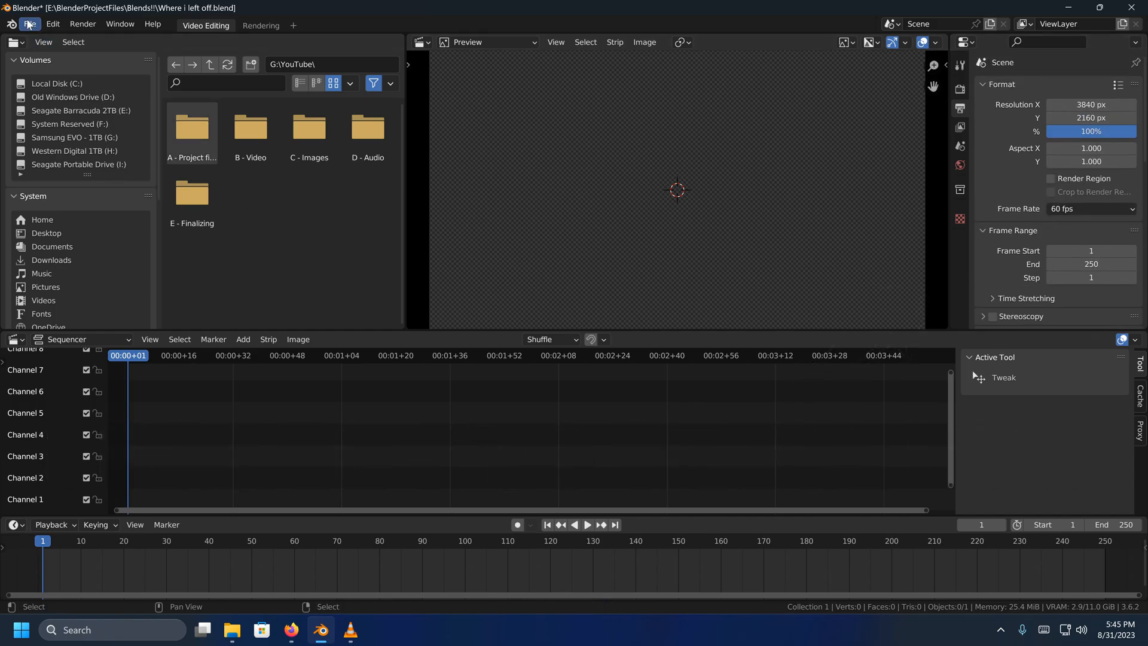
left_click(30, 24)
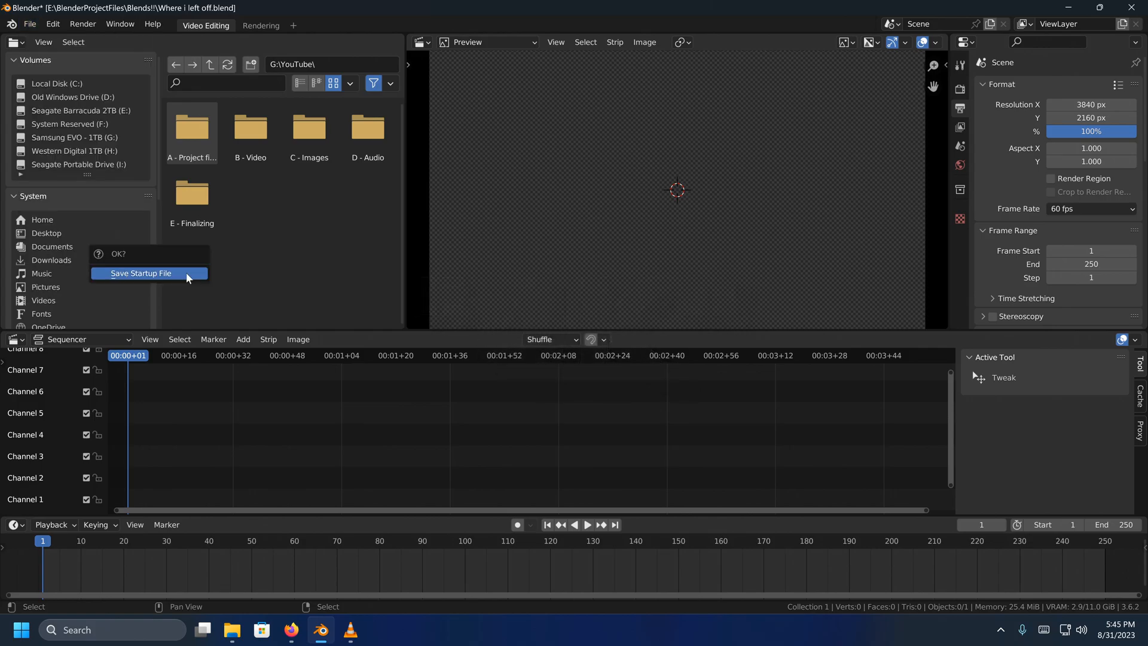
left_click(140, 273)
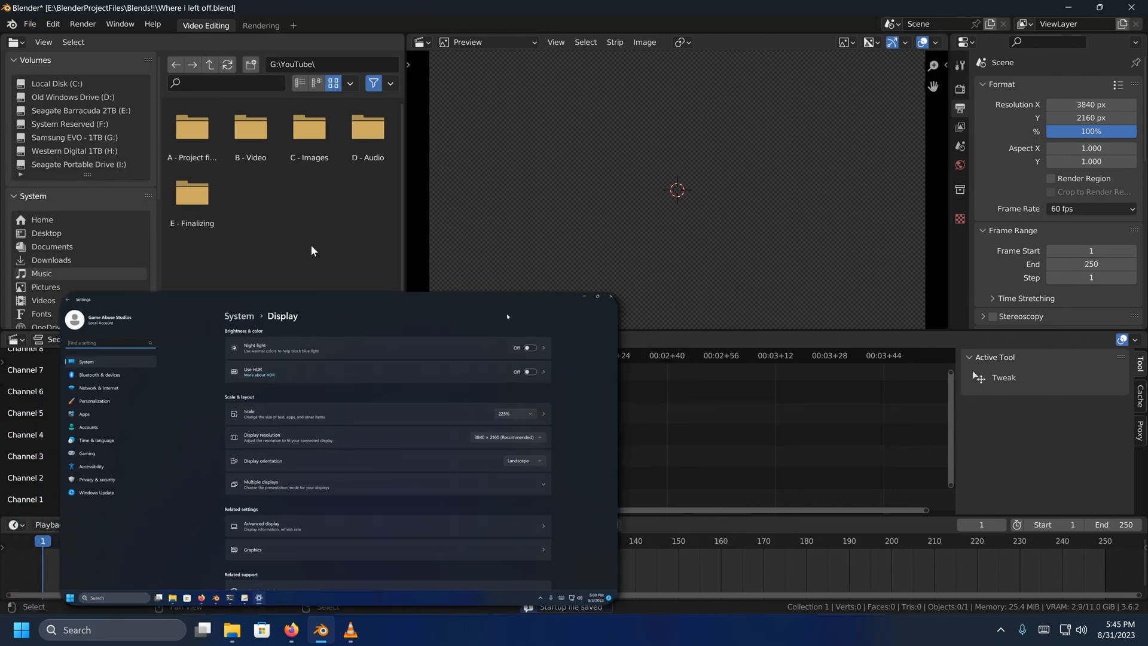